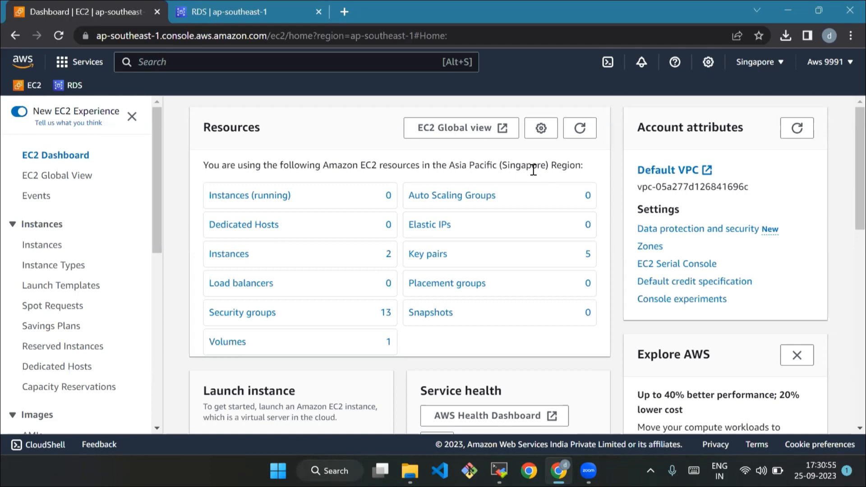
{"action": "mouse_move", "coordinate": [518, 81]}
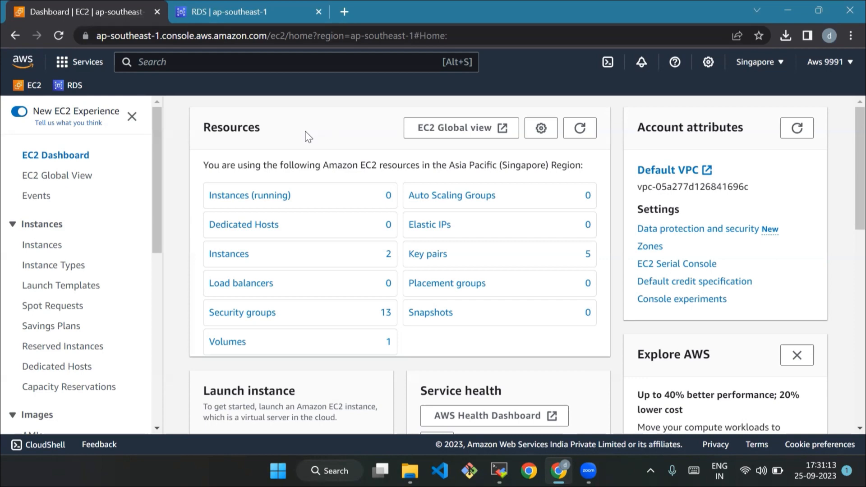
{"action": "mouse_move", "coordinate": [344, 134]}
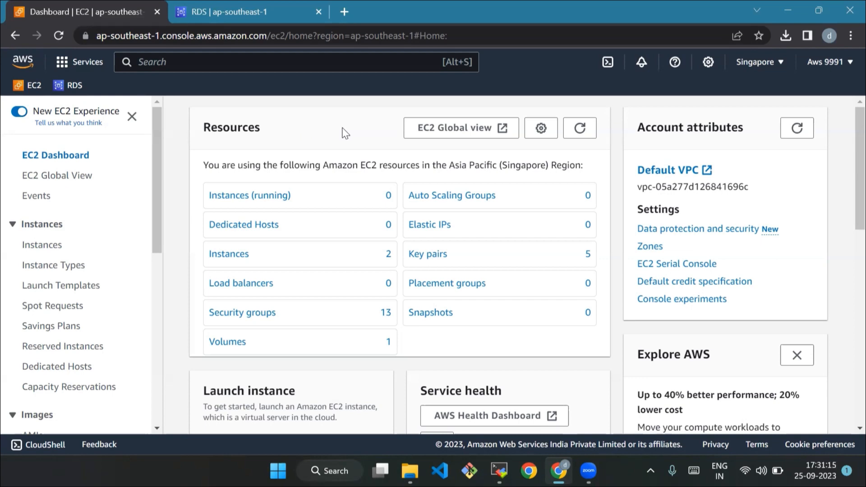
{"action": "mouse_move", "coordinate": [281, 95]}
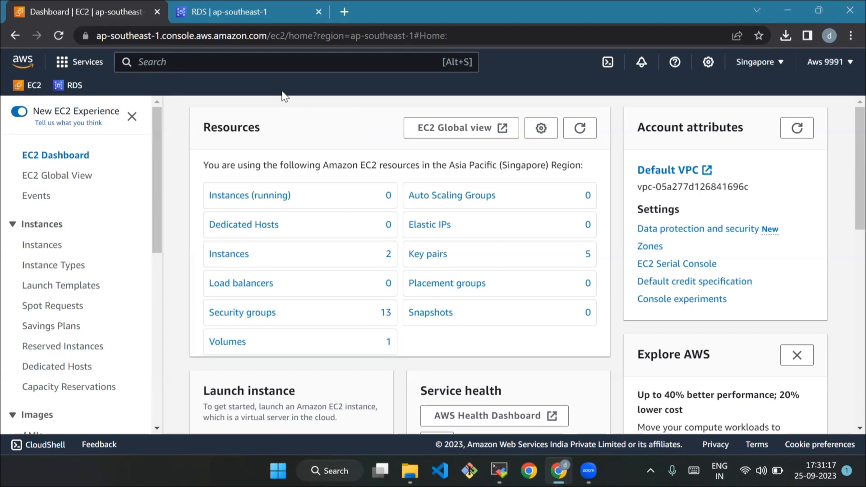
{"action": "mouse_move", "coordinate": [265, 120]}
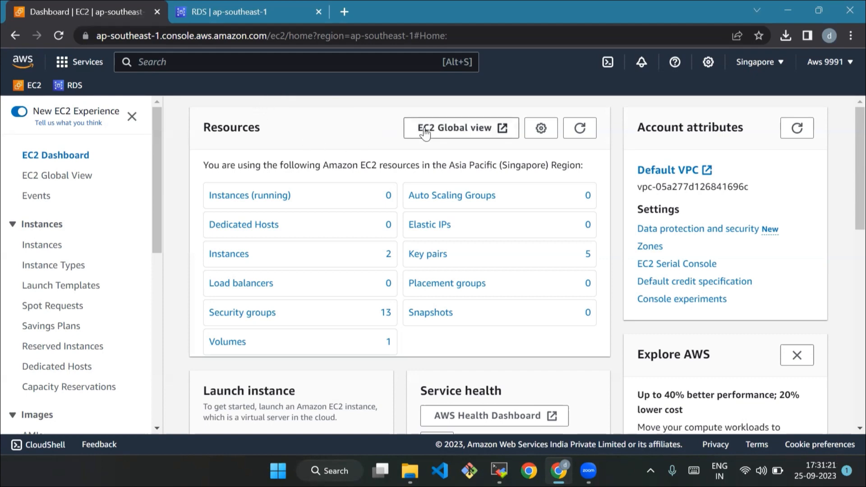
{"action": "mouse_move", "coordinate": [344, 149]}
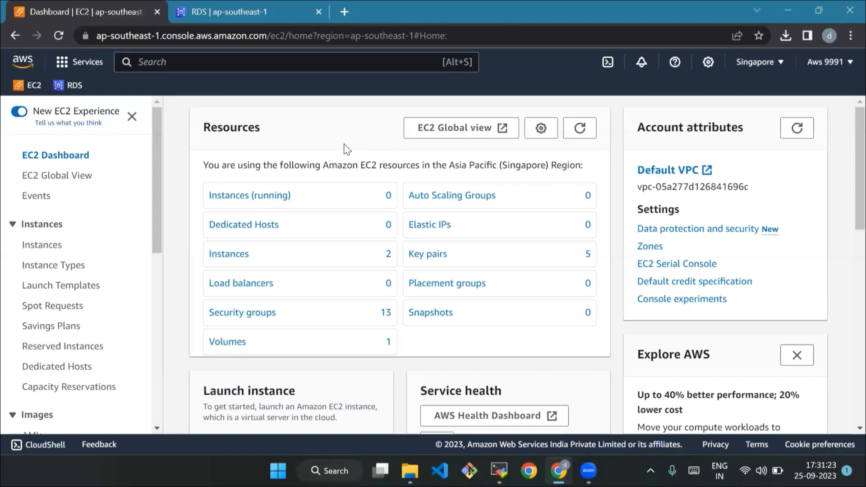
{"action": "mouse_move", "coordinate": [326, 129]}
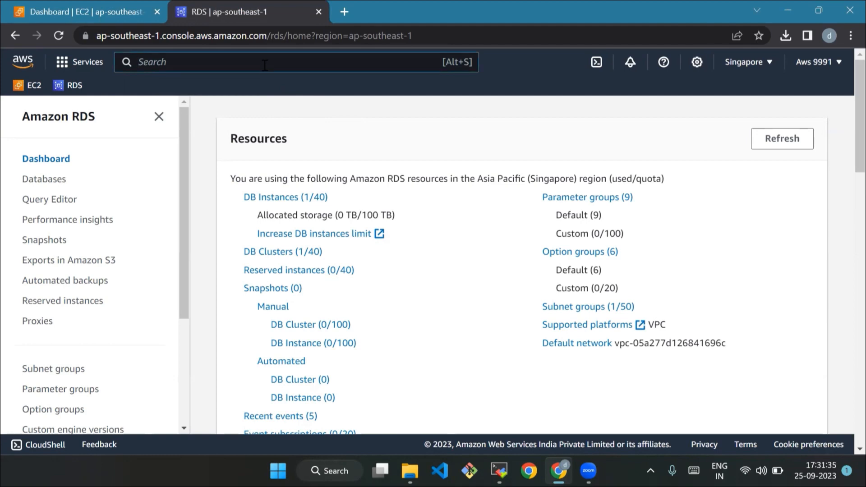
Step: Search the console for rds and browse down the RDS Dashboard
{"action": "type", "text": "rds"}
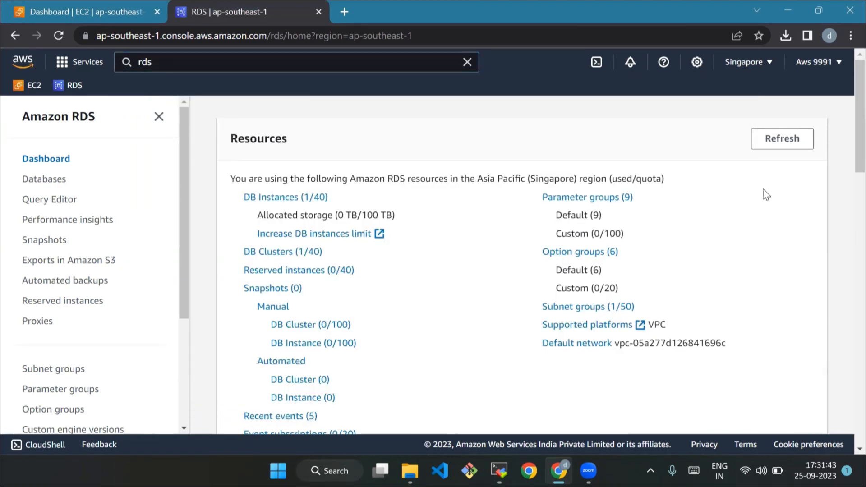
{"action": "scroll", "scroll_direction": "down", "scroll_amount": 3}
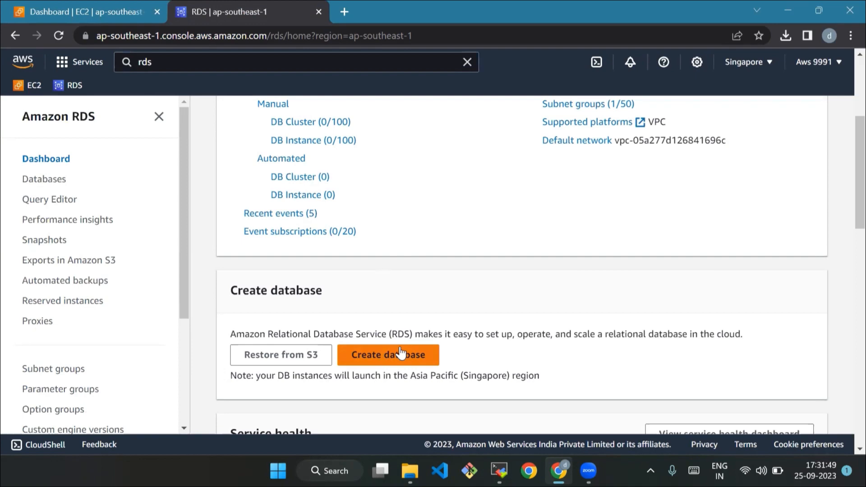
Step: Begin a new database from the dashboard's Create database button
{"action": "left_click", "coordinate": [388, 355]}
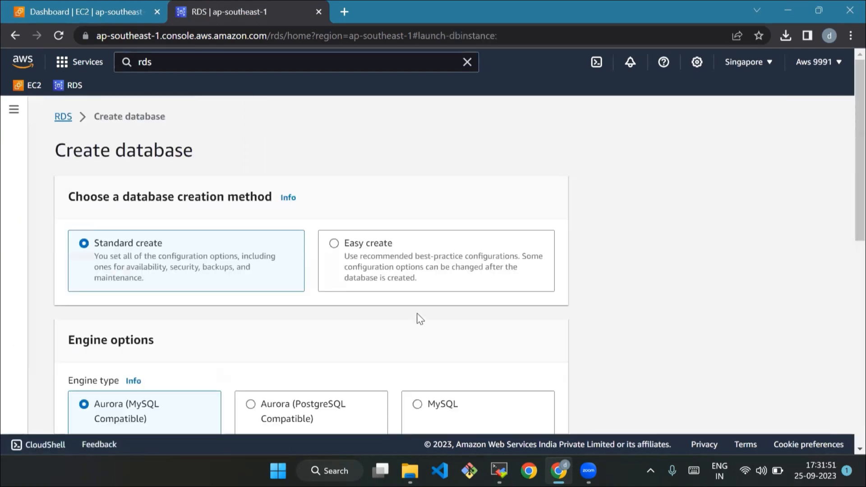
{"action": "mouse_move", "coordinate": [497, 210]}
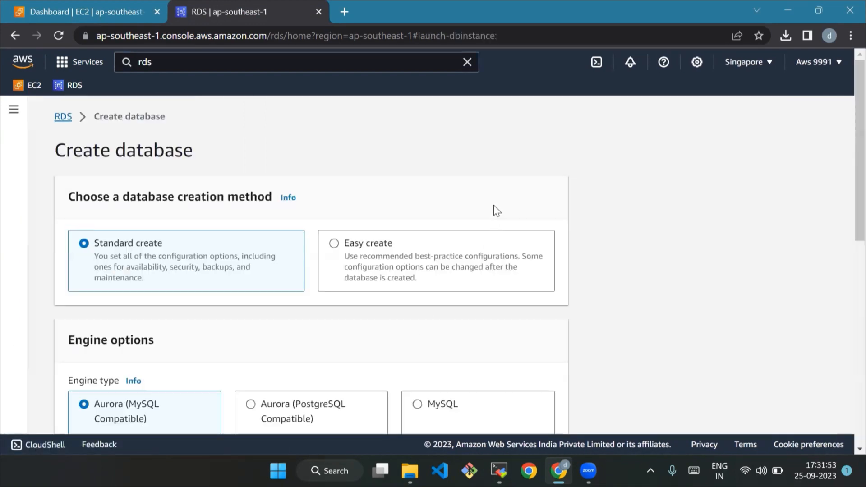
{"action": "mouse_move", "coordinate": [403, 155]}
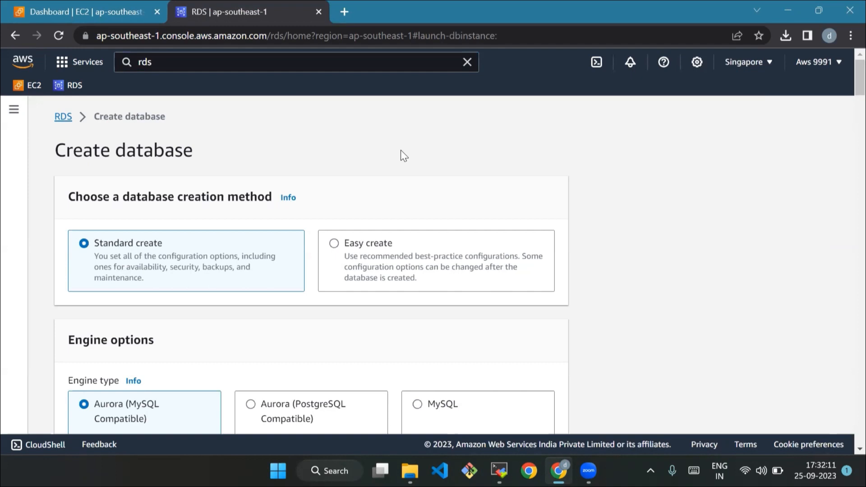
{"action": "mouse_move", "coordinate": [712, 127]}
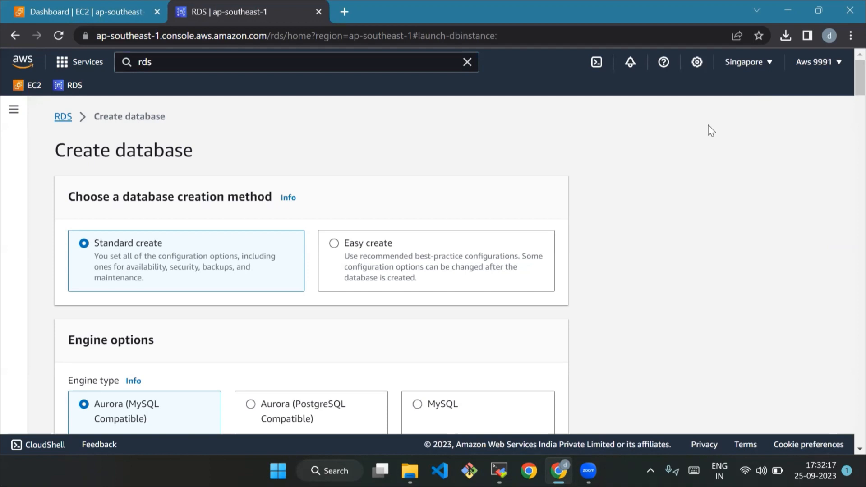
{"action": "mouse_move", "coordinate": [744, 63]}
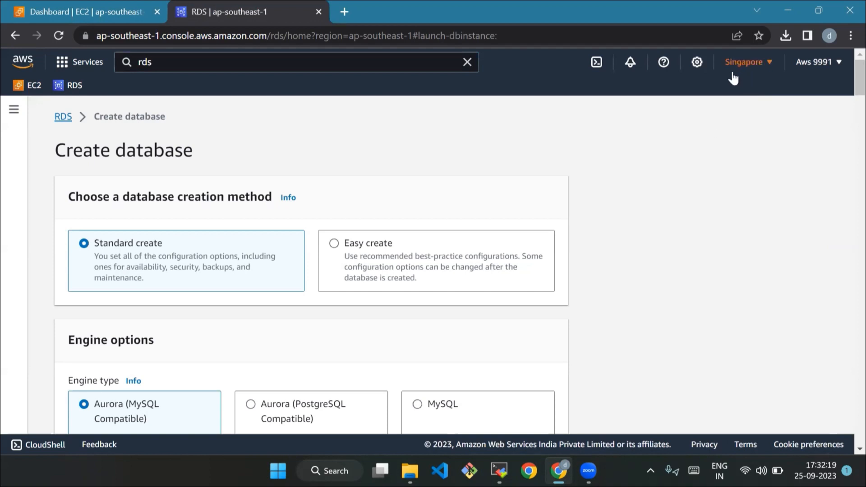
{"action": "mouse_move", "coordinate": [758, 75]}
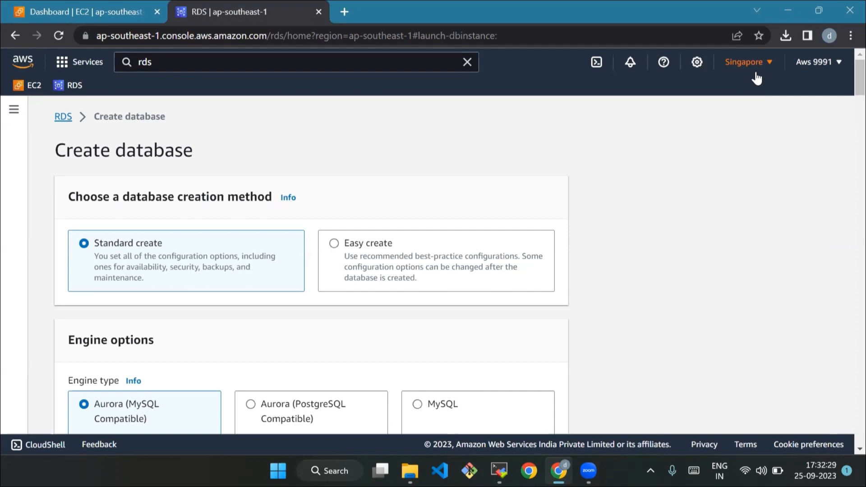
{"action": "mouse_move", "coordinate": [755, 80]}
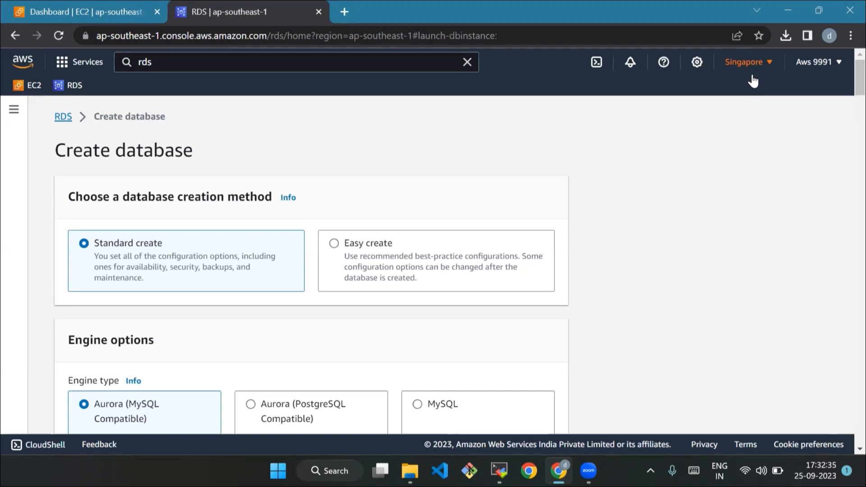
{"action": "mouse_move", "coordinate": [215, 127]}
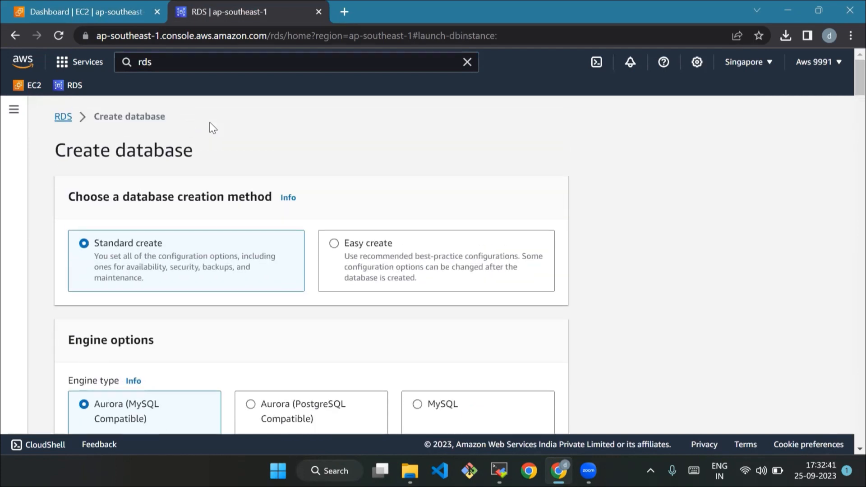
Step: Choose MariaDB 10.6.14 as the engine and the Free tier template
{"action": "scroll", "scroll_direction": "down", "scroll_amount": 3}
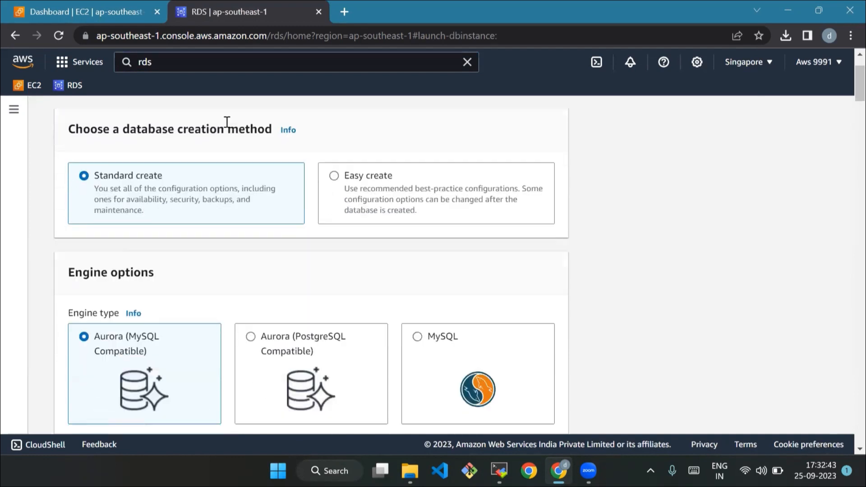
{"action": "mouse_move", "coordinate": [147, 206]}
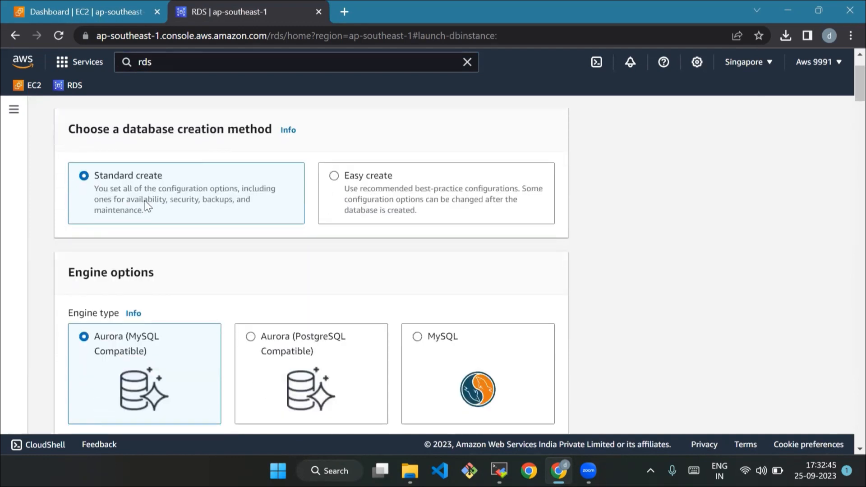
{"action": "scroll", "scroll_direction": "down", "scroll_amount": 3}
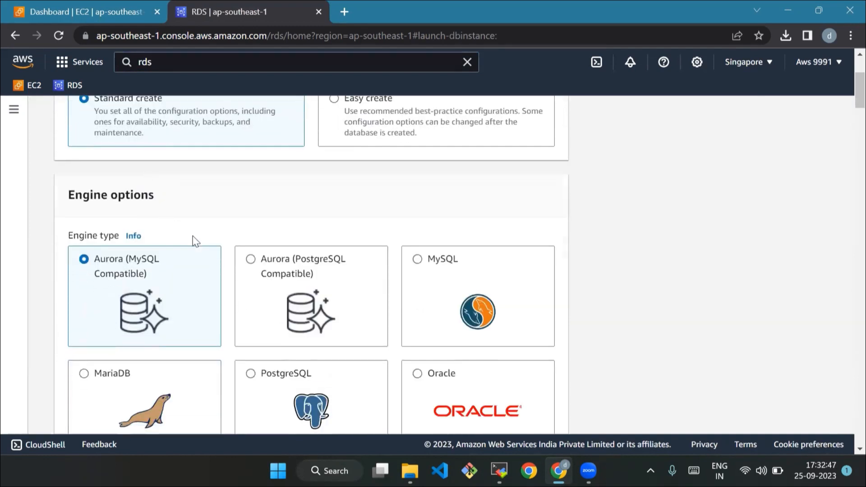
{"action": "scroll", "scroll_direction": "down", "scroll_amount": 3}
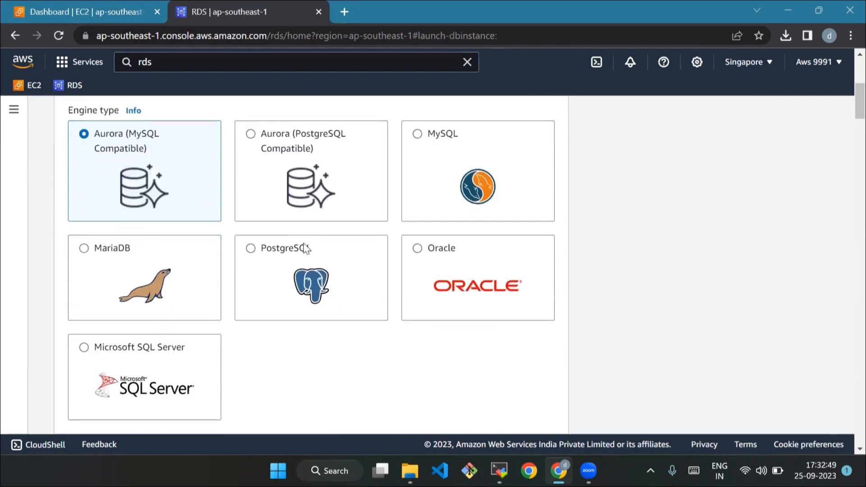
{"action": "mouse_move", "coordinate": [118, 270]}
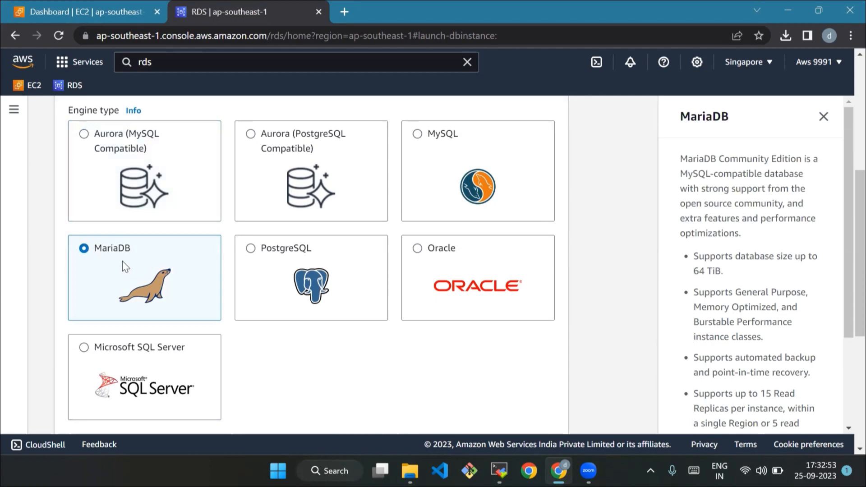
{"action": "scroll", "scroll_direction": "down", "scroll_amount": 3}
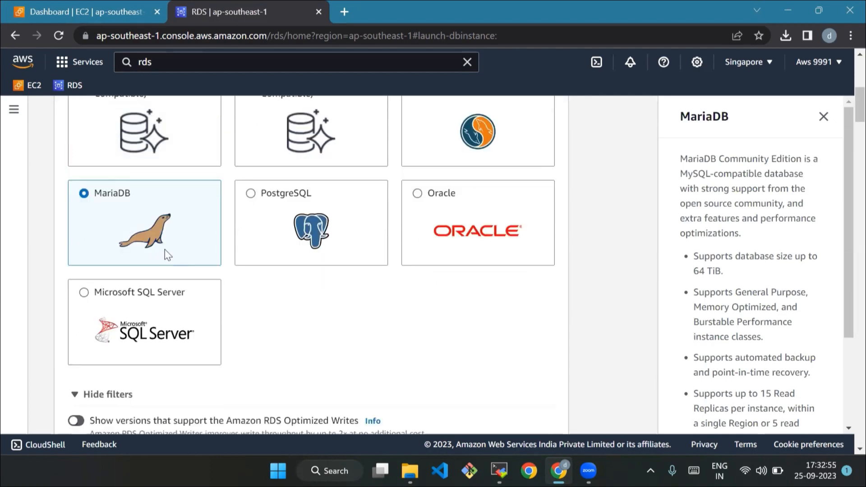
{"action": "scroll", "scroll_direction": "down", "scroll_amount": 3}
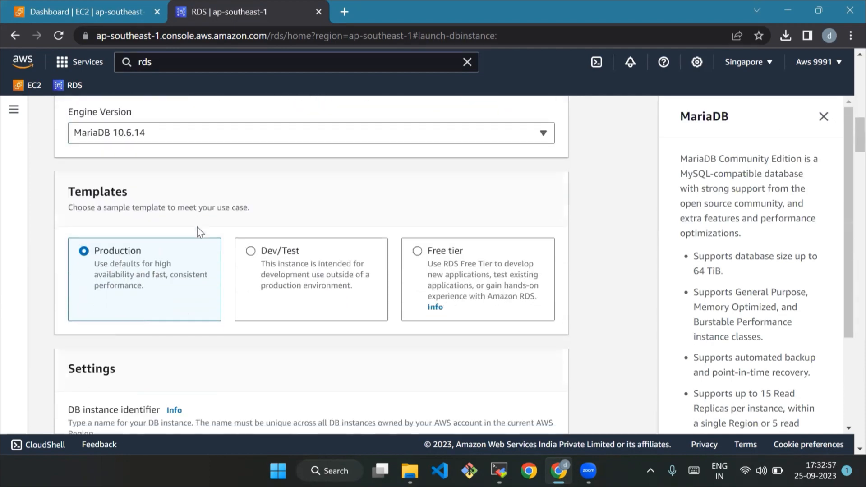
{"action": "mouse_move", "coordinate": [166, 274]}
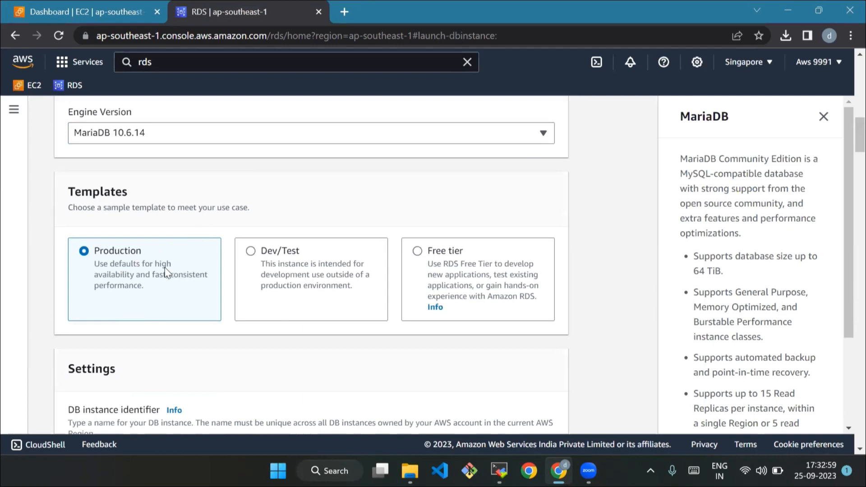
{"action": "mouse_move", "coordinate": [440, 282]}
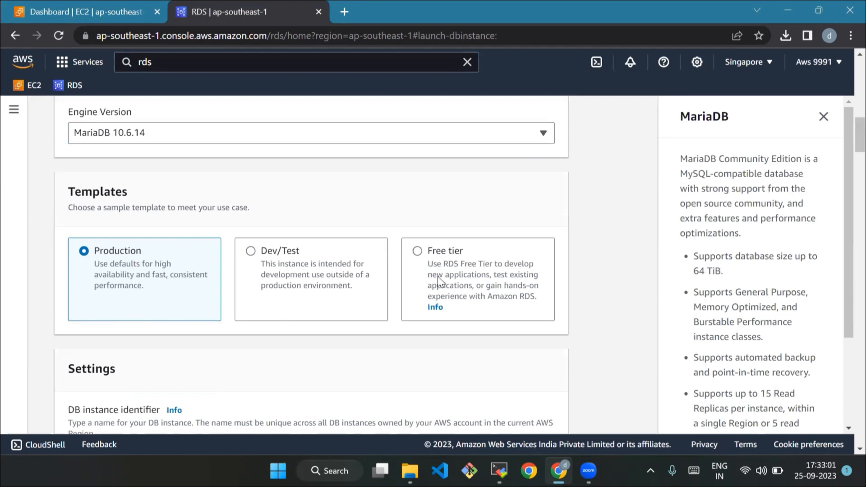
{"action": "left_click", "coordinate": [417, 250]}
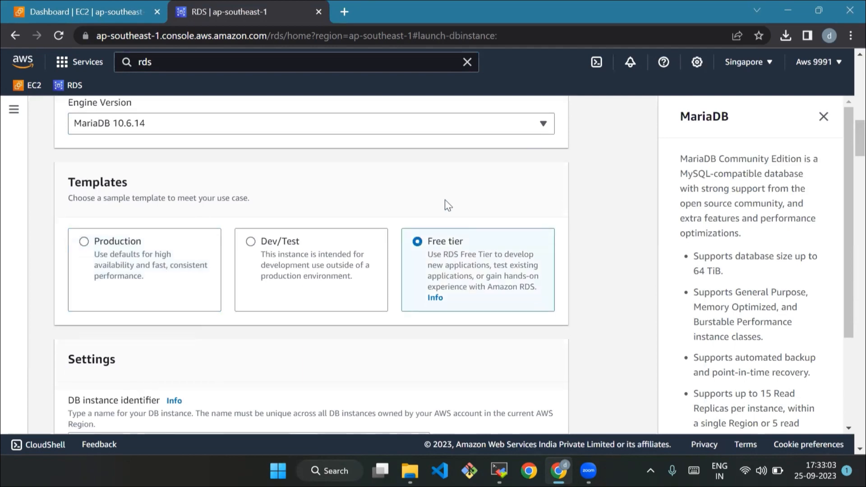
{"action": "scroll", "scroll_direction": "down", "scroll_amount": 3}
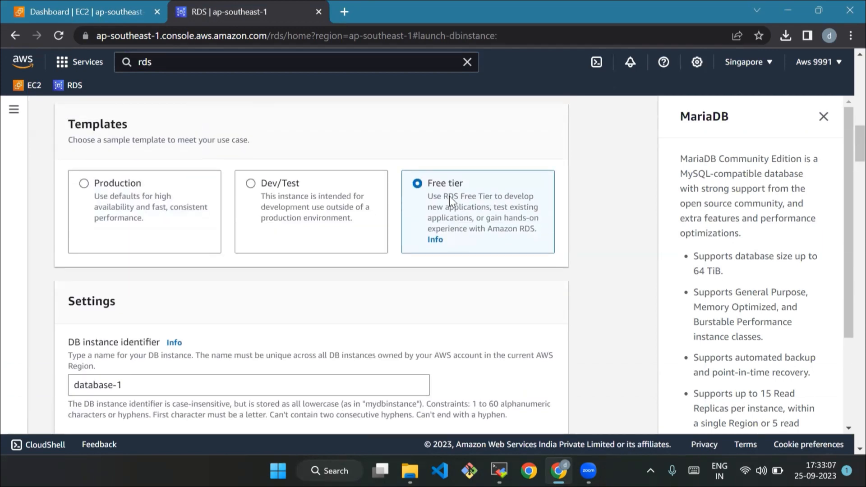
Step: Set the DB instance identifier to demo-db, keeping admin as master username
{"action": "scroll", "scroll_direction": "down", "scroll_amount": 3}
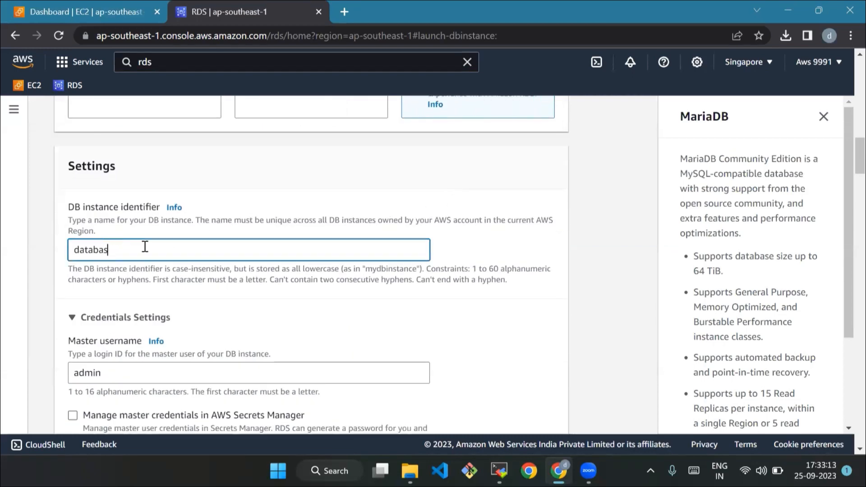
{"action": "key", "text": "Backspace"}
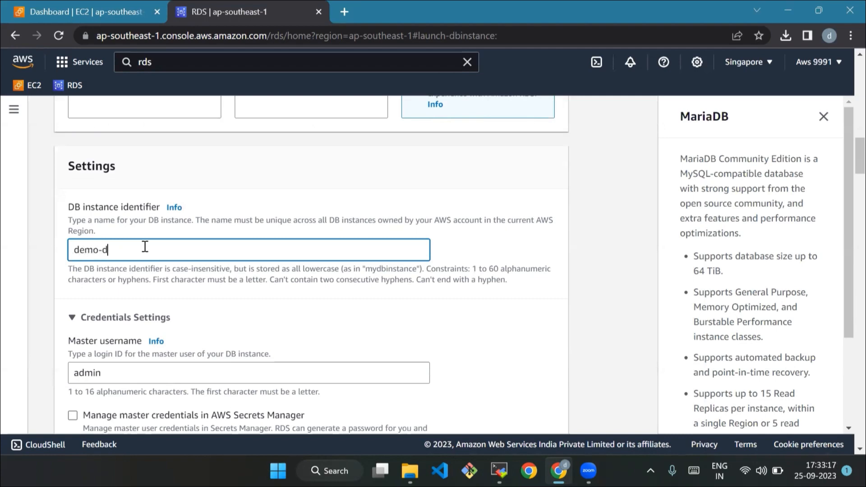
{"action": "type", "text": "b"}
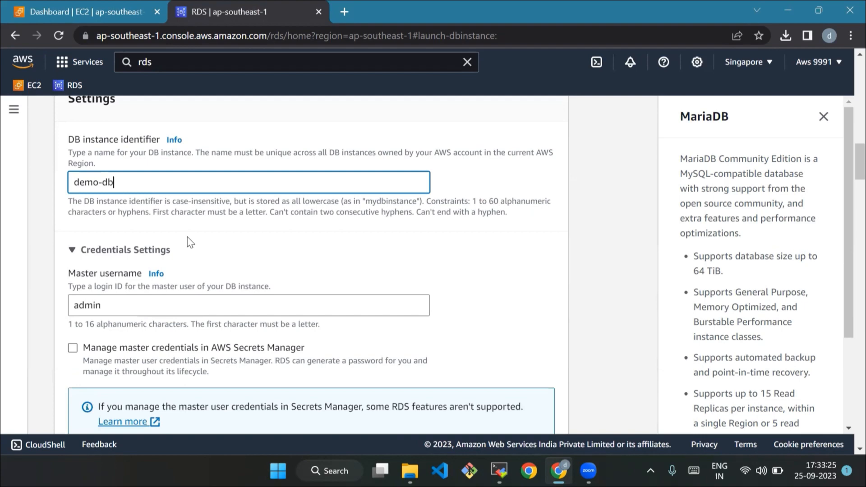
{"action": "mouse_move", "coordinate": [181, 253]}
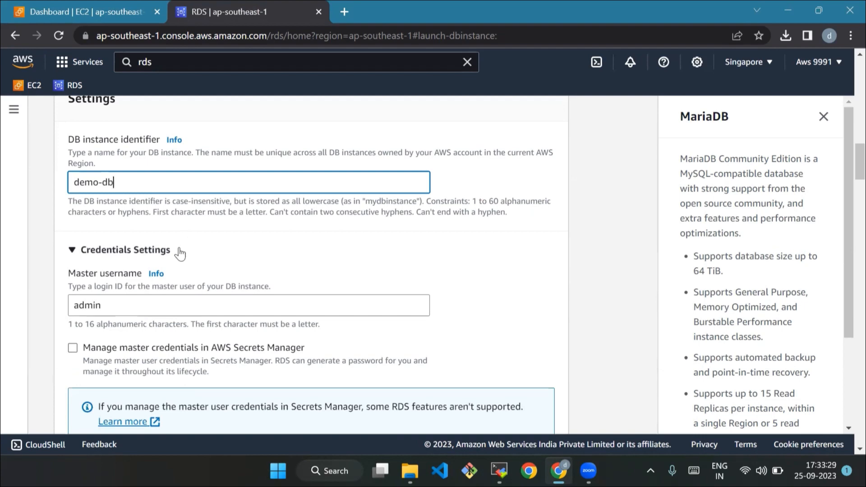
Step: Fill in the master password and its confirmation for the admin user
{"action": "scroll", "scroll_direction": "down", "scroll_amount": 3}
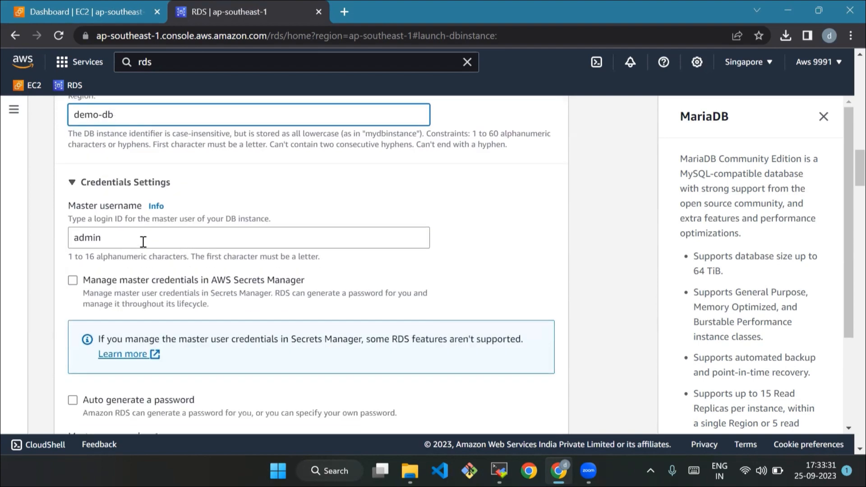
{"action": "scroll", "scroll_direction": "down", "scroll_amount": 3}
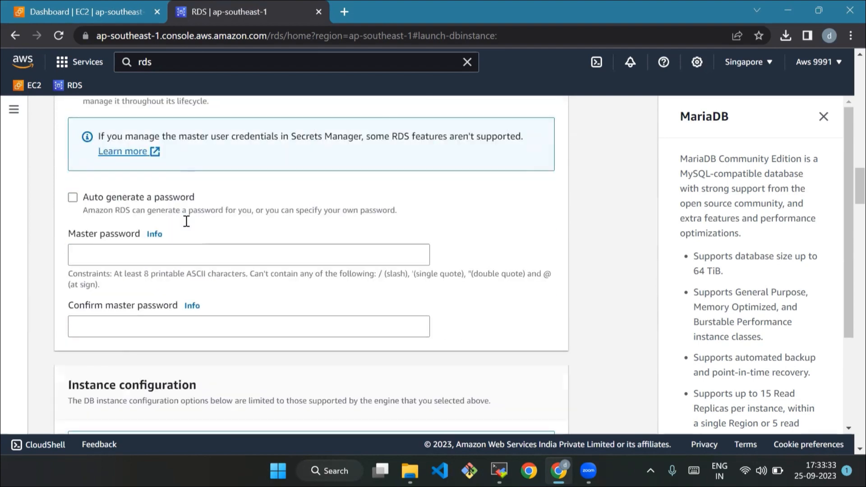
{"action": "mouse_move", "coordinate": [260, 217]}
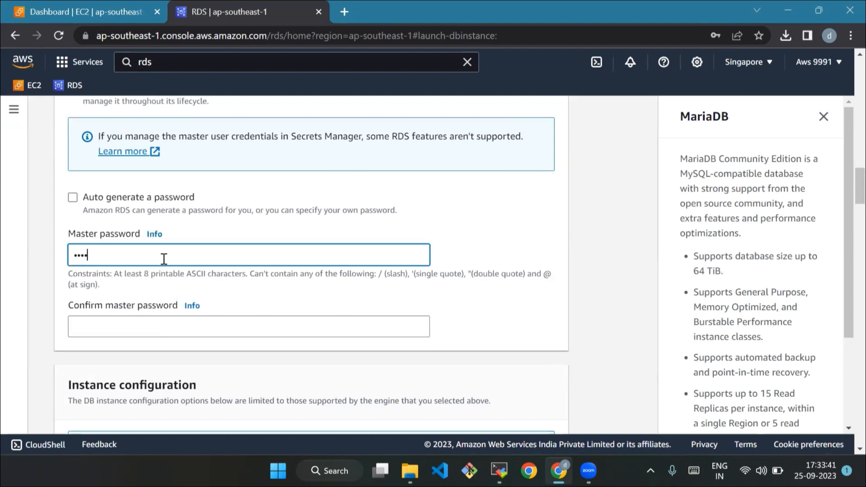
{"action": "type", "text": "password"}
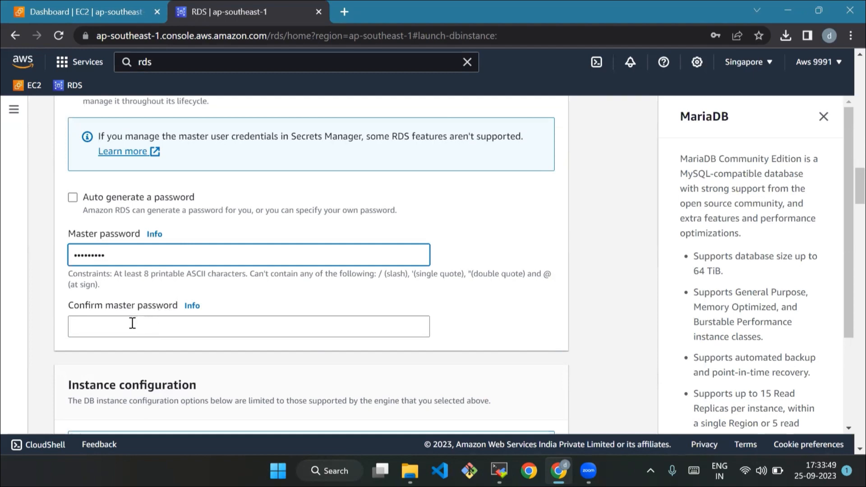
{"action": "type", "text": "••"}
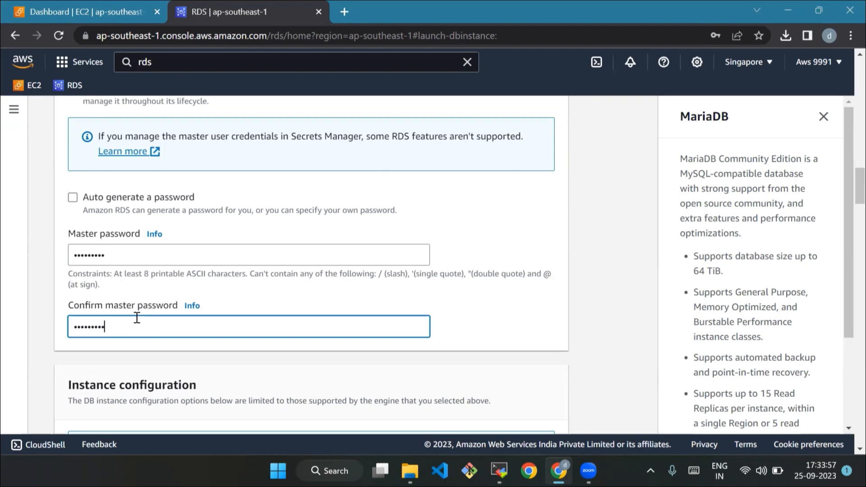
{"action": "scroll", "scroll_direction": "down", "scroll_amount": 3}
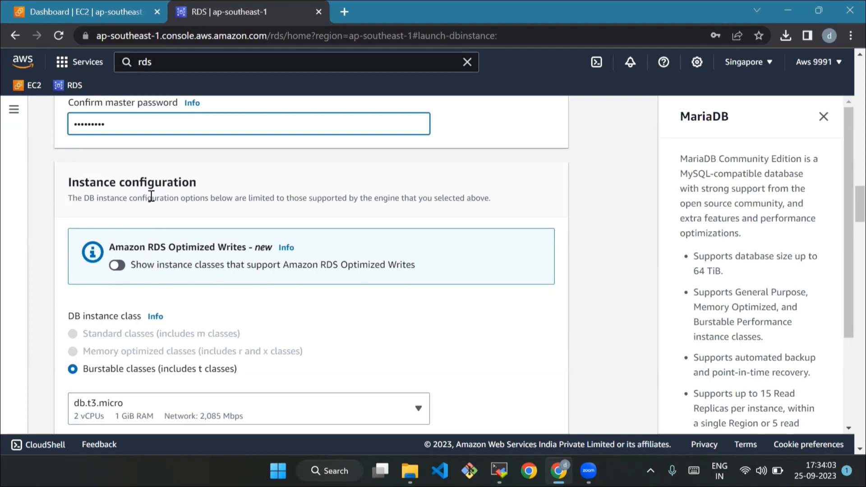
Step: Change the burstable instance class from db.t3.micro to db.t2.micro
{"action": "scroll", "scroll_direction": "down", "scroll_amount": 3}
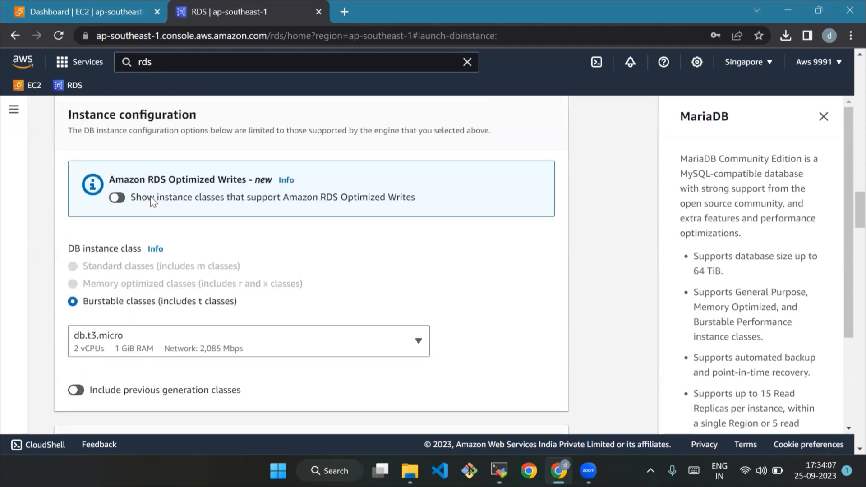
{"action": "mouse_move", "coordinate": [161, 346]}
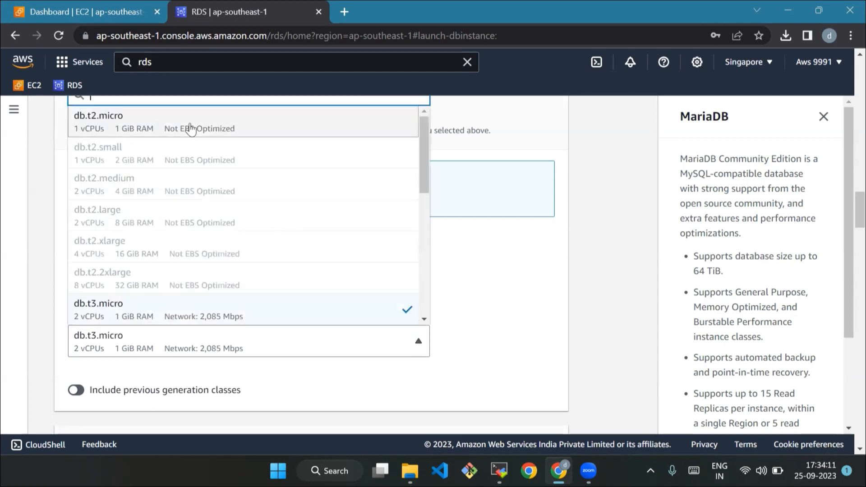
{"action": "left_click", "coordinate": [98, 115]}
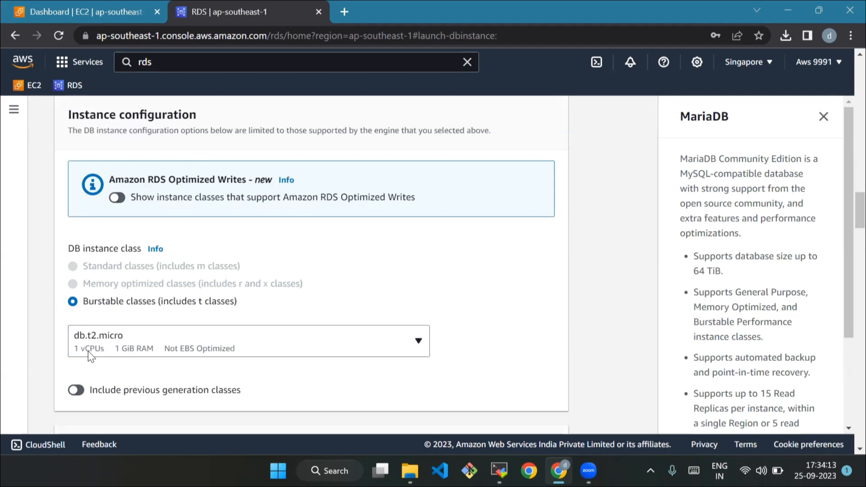
{"action": "mouse_move", "coordinate": [176, 354]}
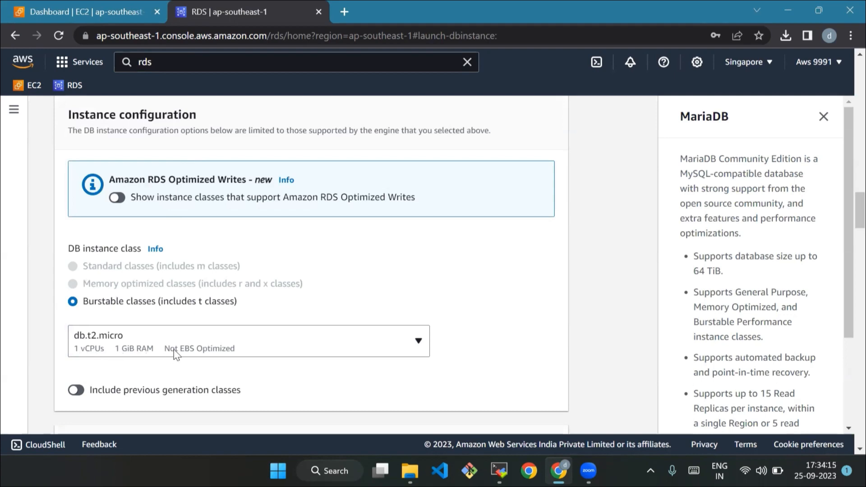
{"action": "mouse_move", "coordinate": [189, 319]}
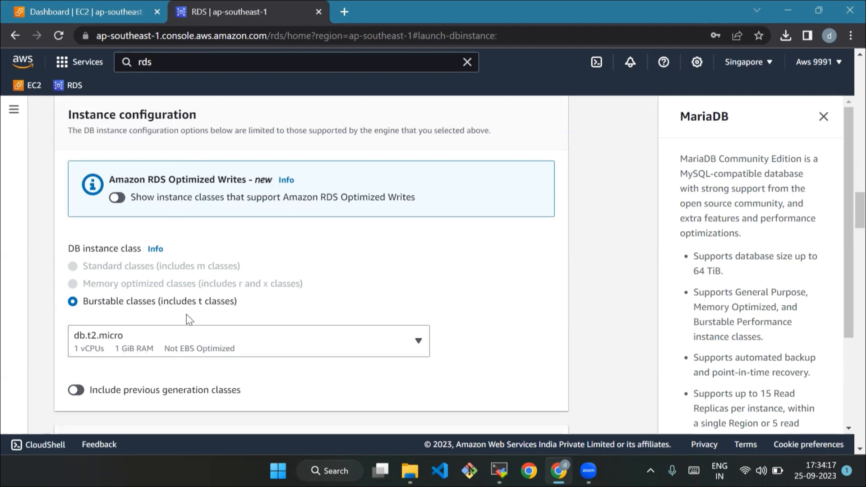
{"action": "scroll", "scroll_direction": "down", "scroll_amount": 3}
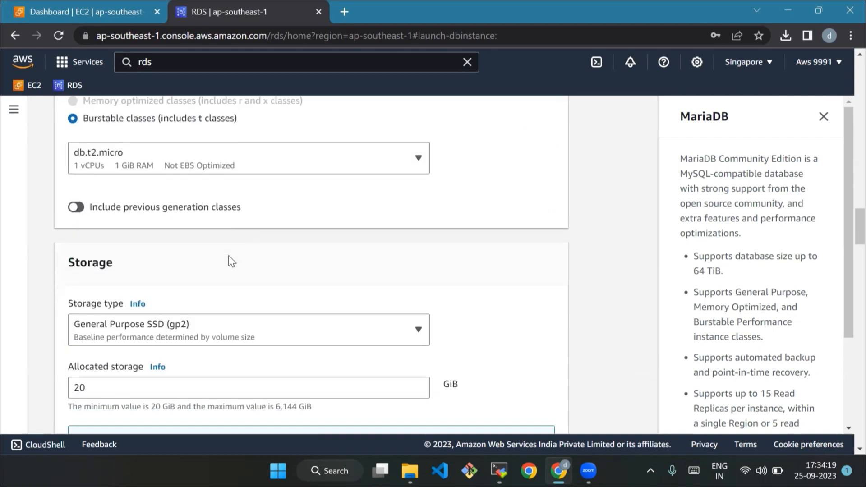
Step: Keep gp2 storage at 20 GiB with autoscaling enabled up to 1000 GiB
{"action": "scroll", "scroll_direction": "down", "scroll_amount": 3}
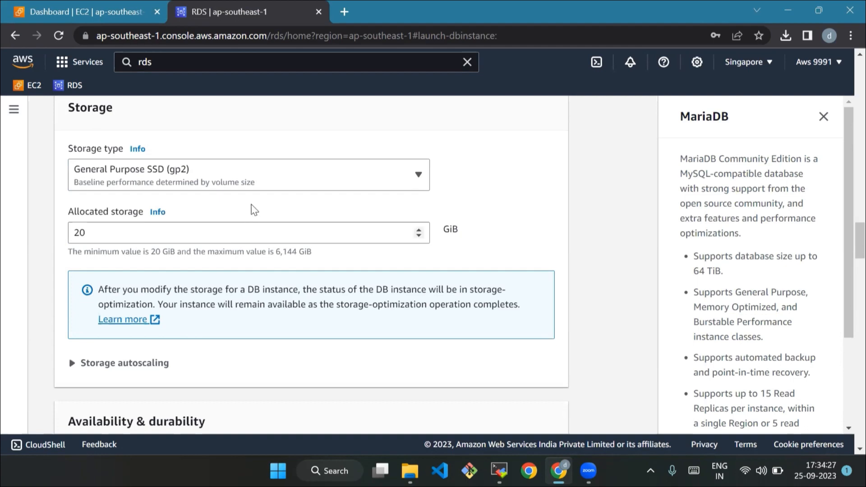
{"action": "mouse_move", "coordinate": [184, 180]}
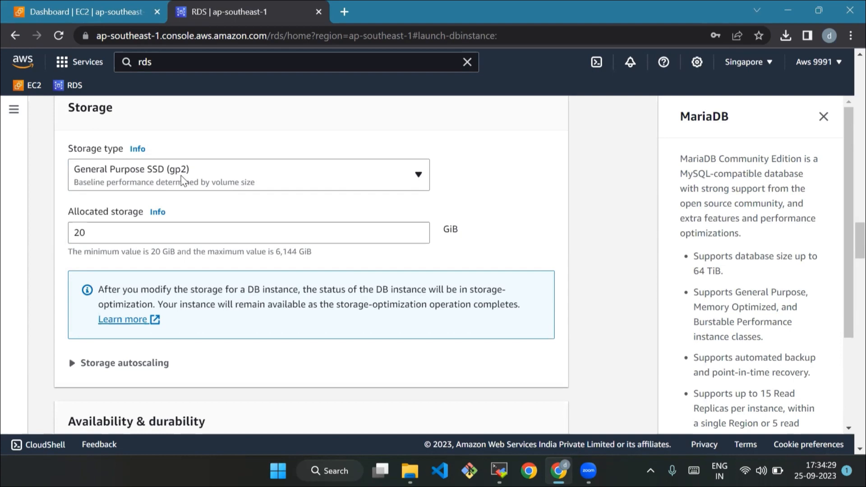
{"action": "mouse_move", "coordinate": [182, 177]}
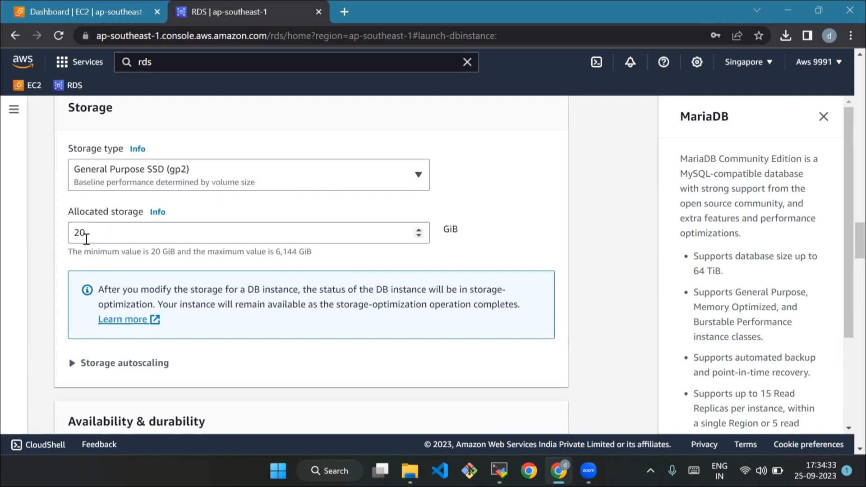
{"action": "mouse_move", "coordinate": [176, 196]}
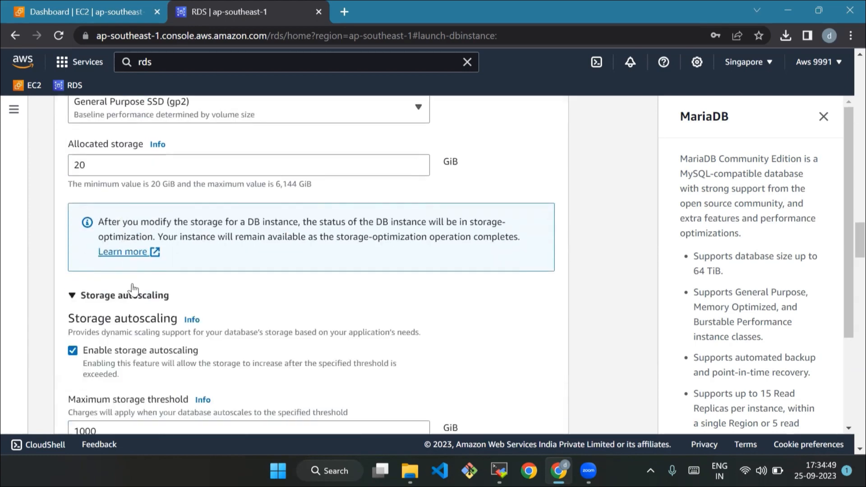
{"action": "scroll", "scroll_direction": "down", "scroll_amount": 3}
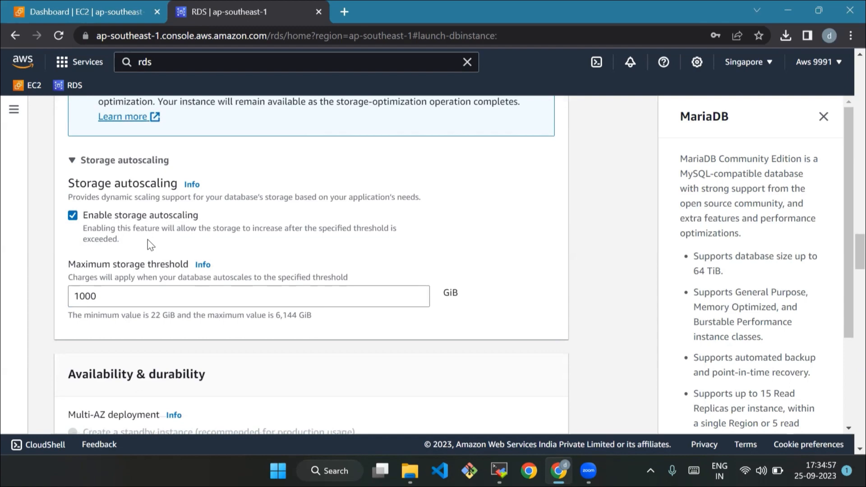
{"action": "mouse_move", "coordinate": [171, 235]}
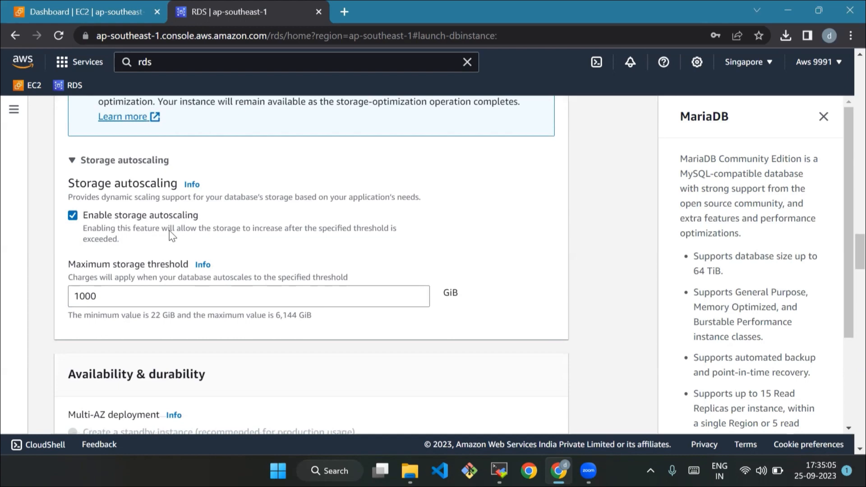
{"action": "scroll", "scroll_direction": "down", "scroll_amount": 3}
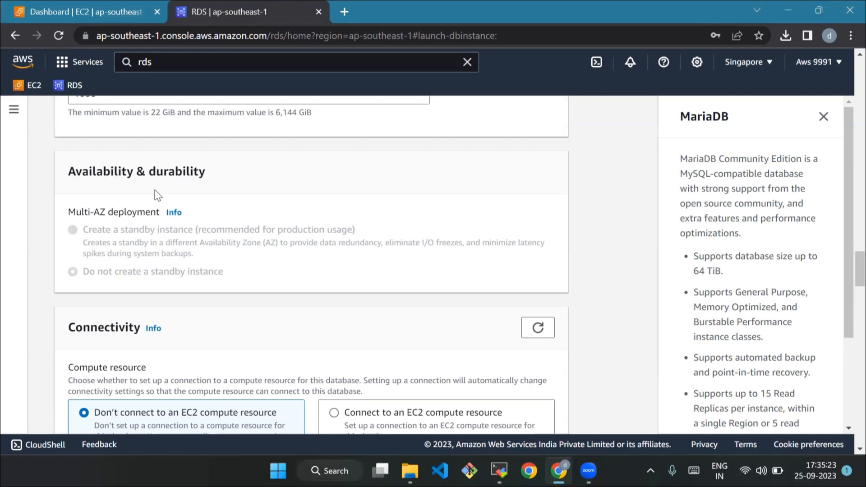
{"action": "scroll", "scroll_direction": "down", "scroll_amount": 3}
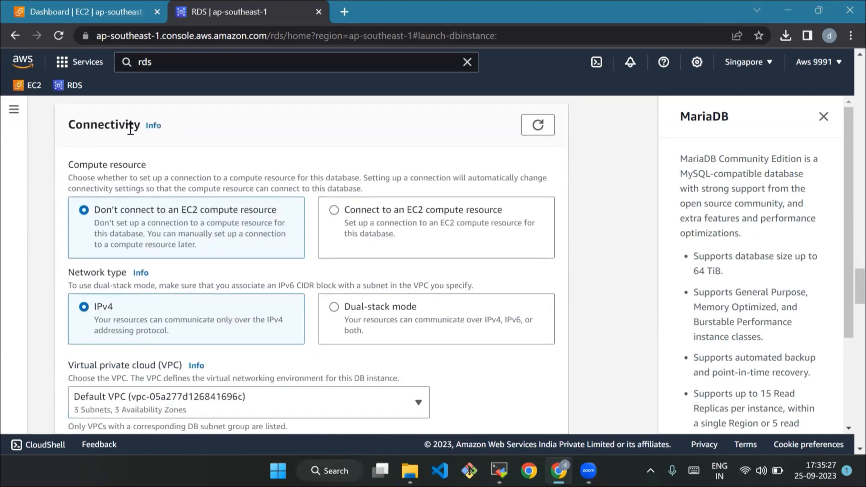
{"action": "mouse_move", "coordinate": [117, 148]}
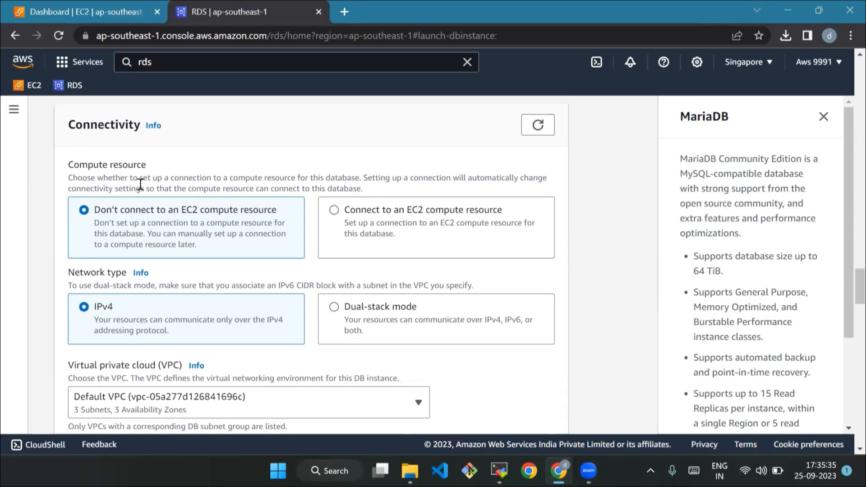
{"action": "scroll", "scroll_direction": "down", "scroll_amount": 3}
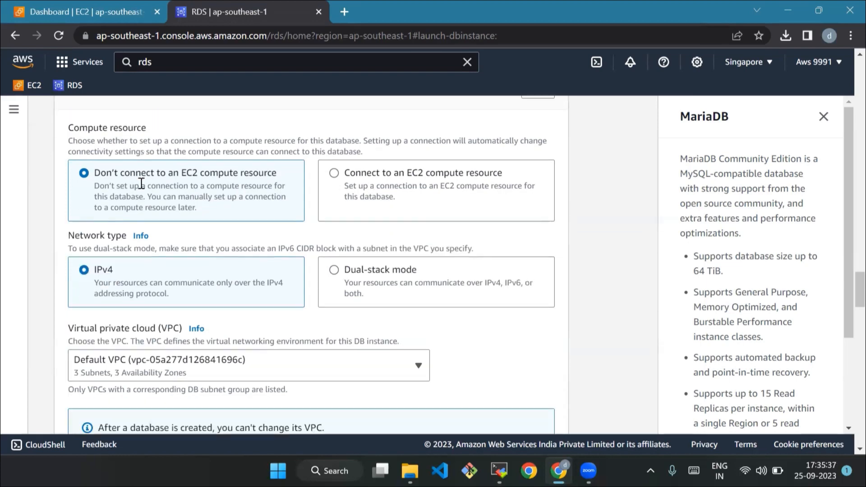
{"action": "scroll", "scroll_direction": "down", "scroll_amount": 3}
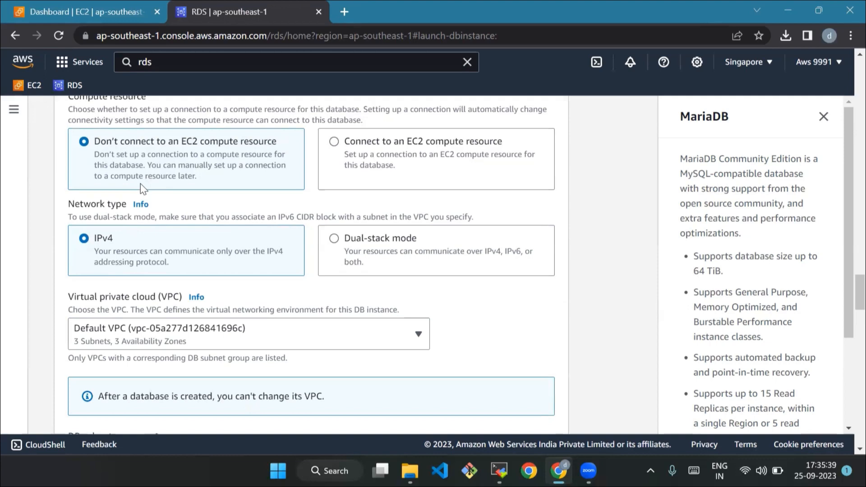
{"action": "scroll", "scroll_direction": "down", "scroll_amount": 3}
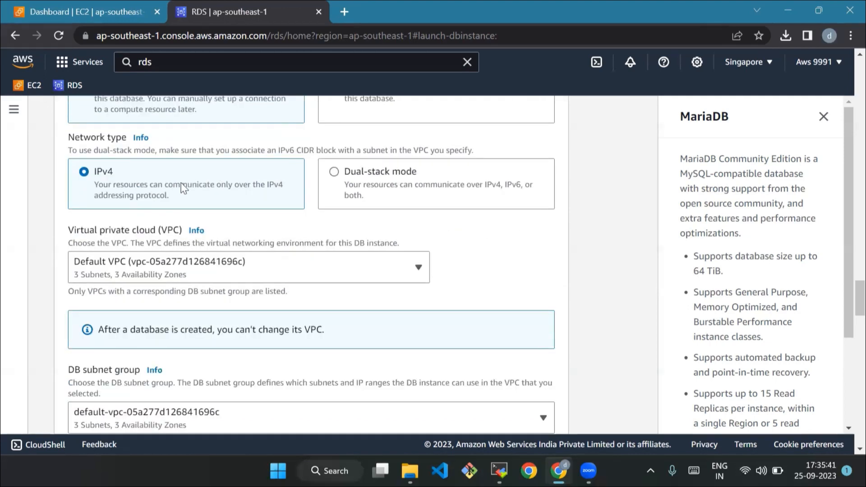
{"action": "mouse_move", "coordinate": [200, 185]}
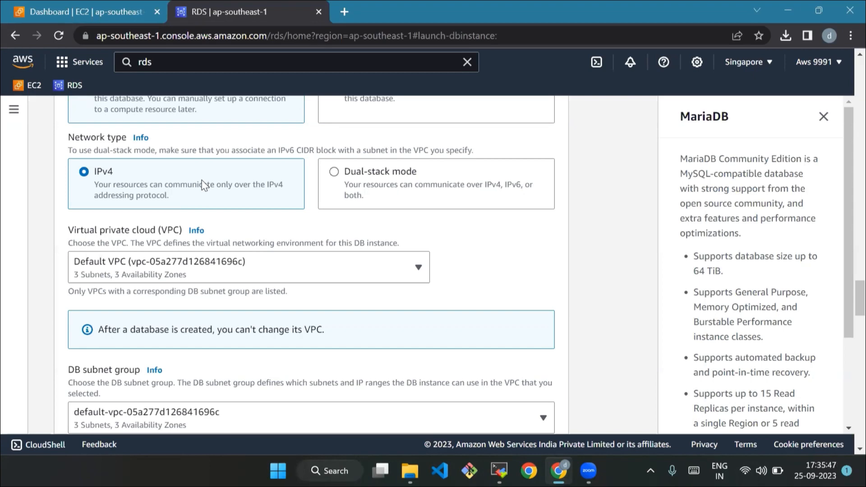
{"action": "mouse_move", "coordinate": [218, 209]}
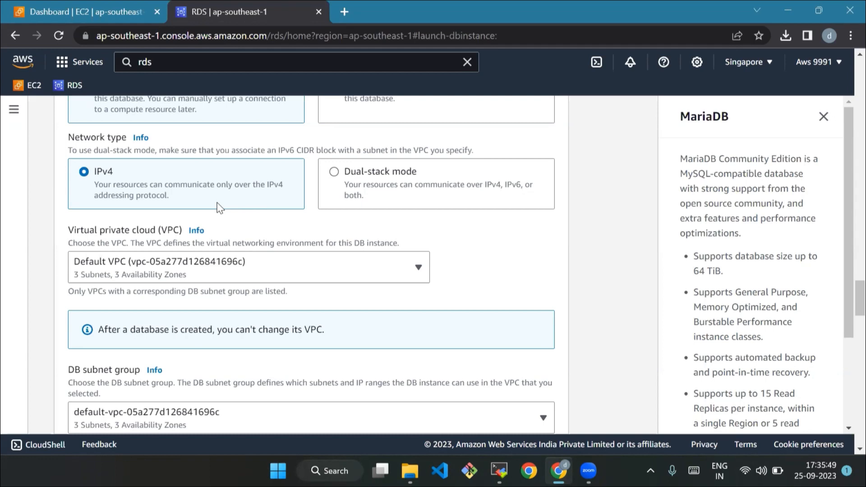
{"action": "mouse_move", "coordinate": [203, 215]}
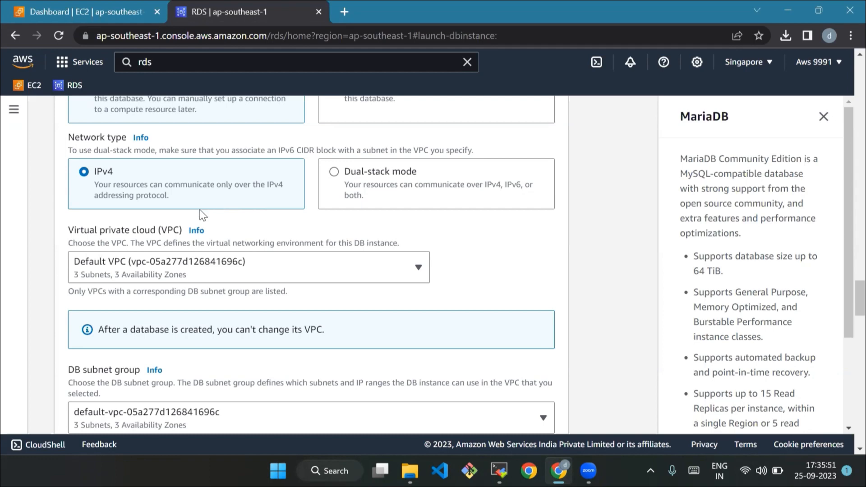
{"action": "mouse_move", "coordinate": [141, 255]}
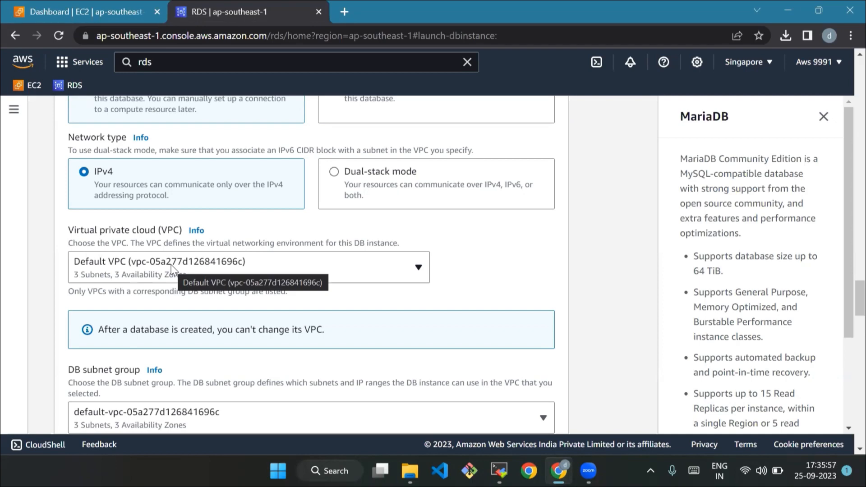
{"action": "mouse_move", "coordinate": [179, 268]}
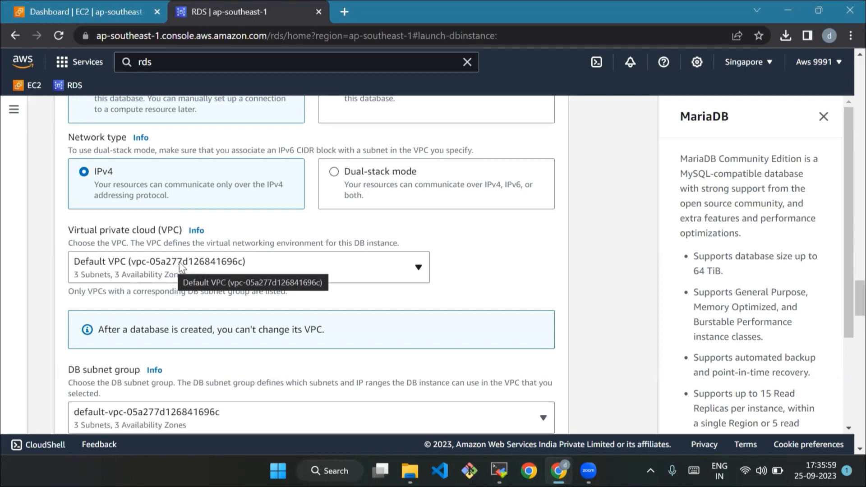
{"action": "scroll", "scroll_direction": "down", "scroll_amount": 3}
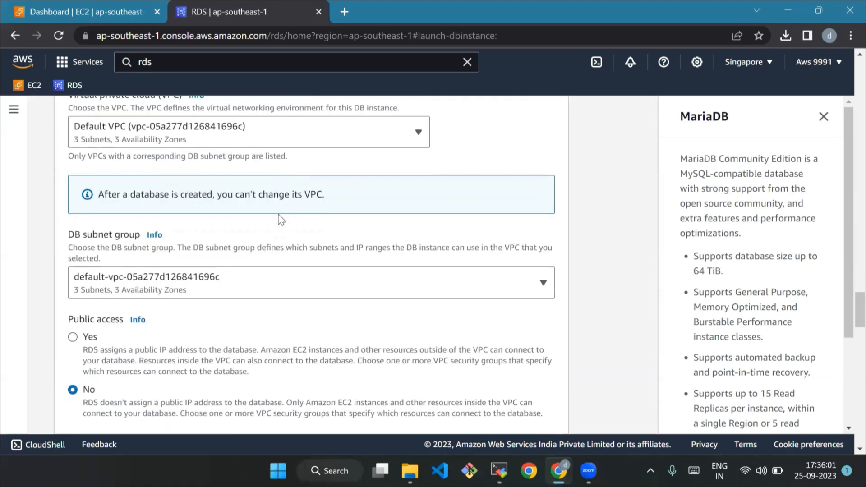
{"action": "mouse_move", "coordinate": [113, 259]}
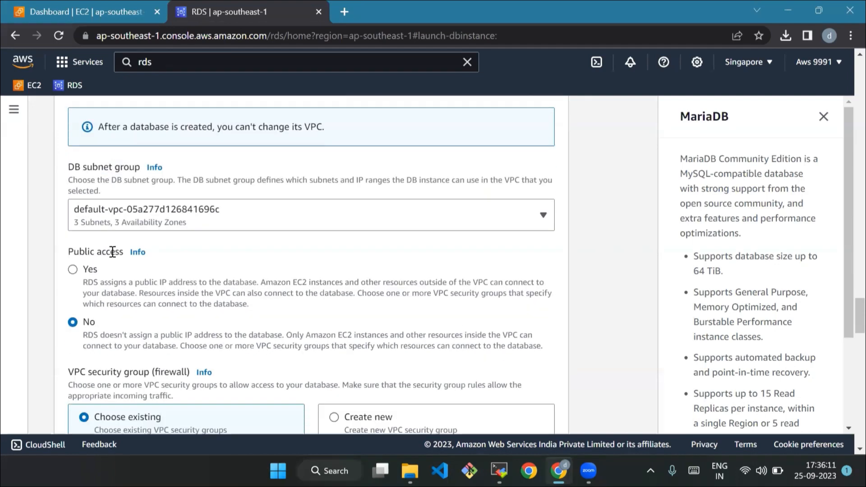
{"action": "scroll", "scroll_direction": "down", "scroll_amount": 3}
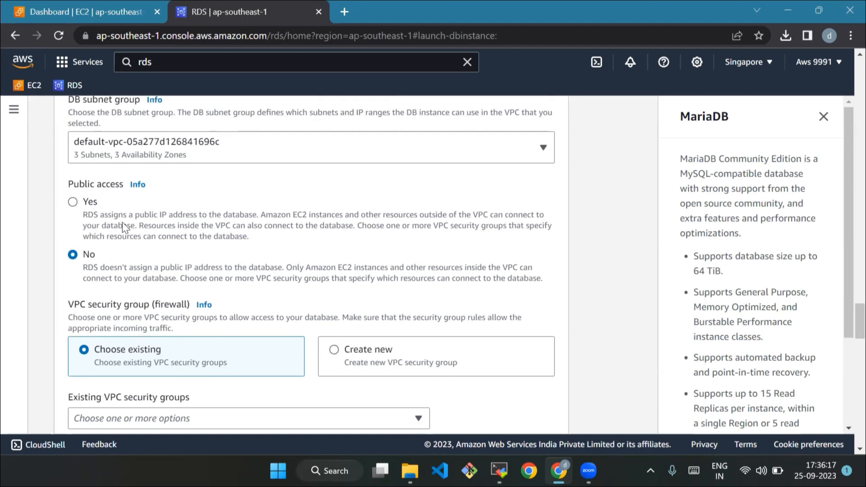
{"action": "mouse_move", "coordinate": [160, 270]}
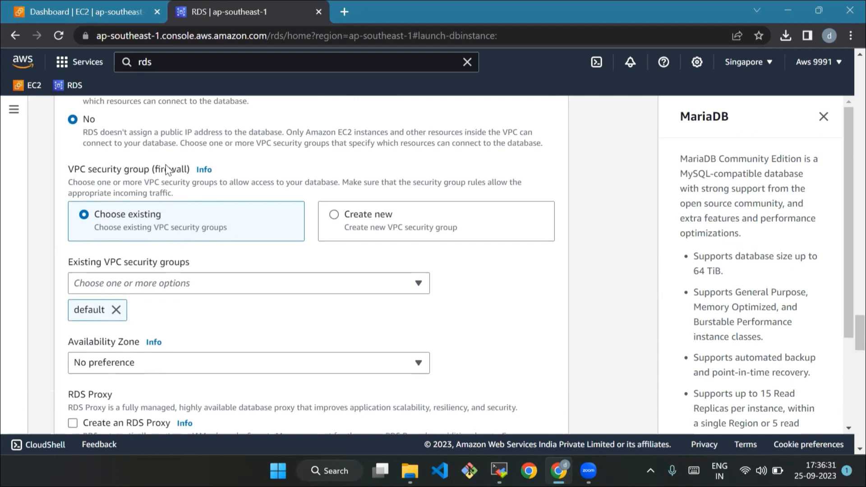
{"action": "mouse_move", "coordinate": [179, 271]}
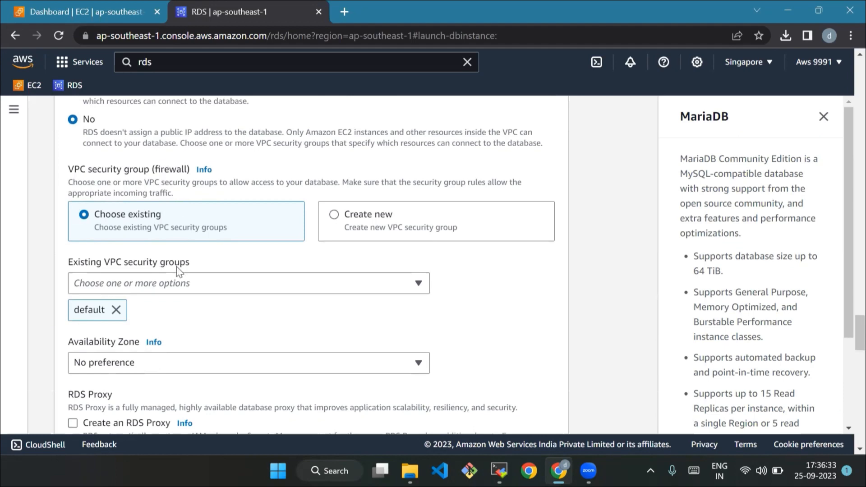
{"action": "scroll", "scroll_direction": "down", "scroll_amount": 3}
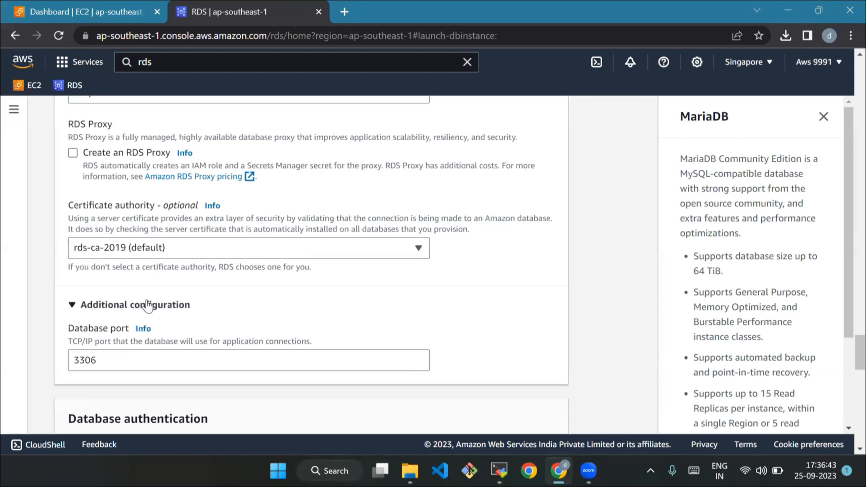
Step: Accept defaults for authentication, monitoring and the 21.74 USD estimate, then submit Create database
{"action": "scroll", "scroll_direction": "down", "scroll_amount": 3}
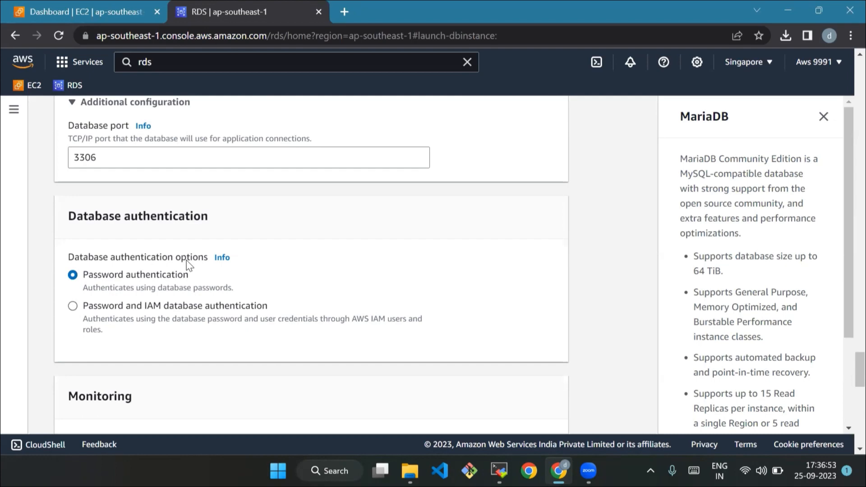
{"action": "mouse_move", "coordinate": [257, 319]}
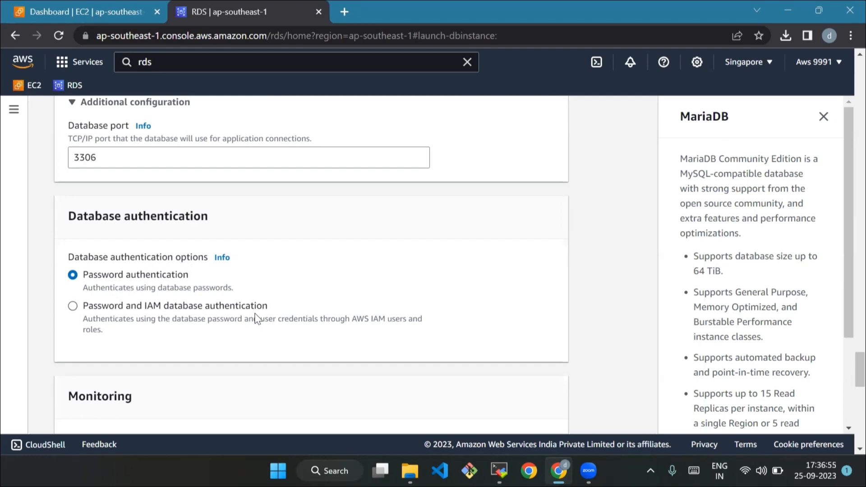
{"action": "mouse_move", "coordinate": [141, 276]}
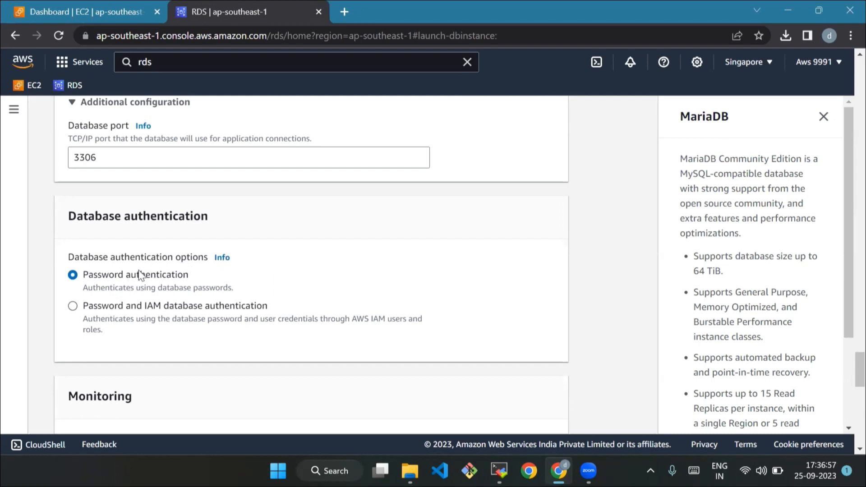
{"action": "scroll", "scroll_direction": "down", "scroll_amount": 3}
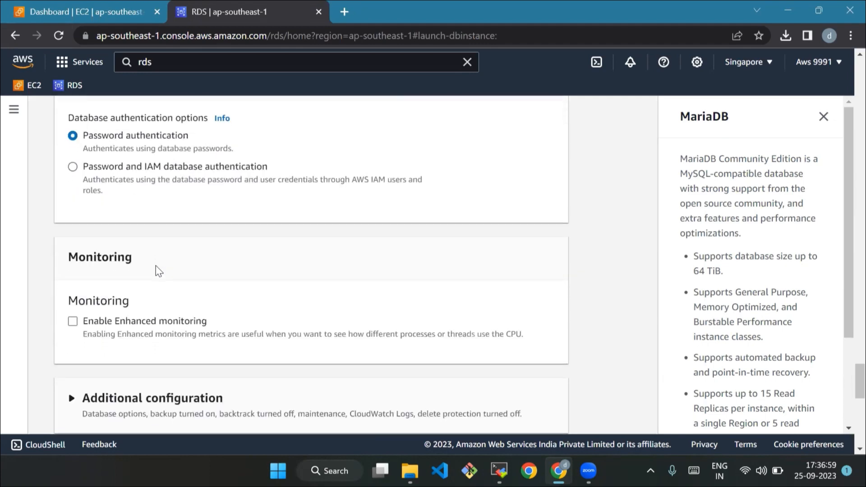
{"action": "scroll", "scroll_direction": "down", "scroll_amount": 3}
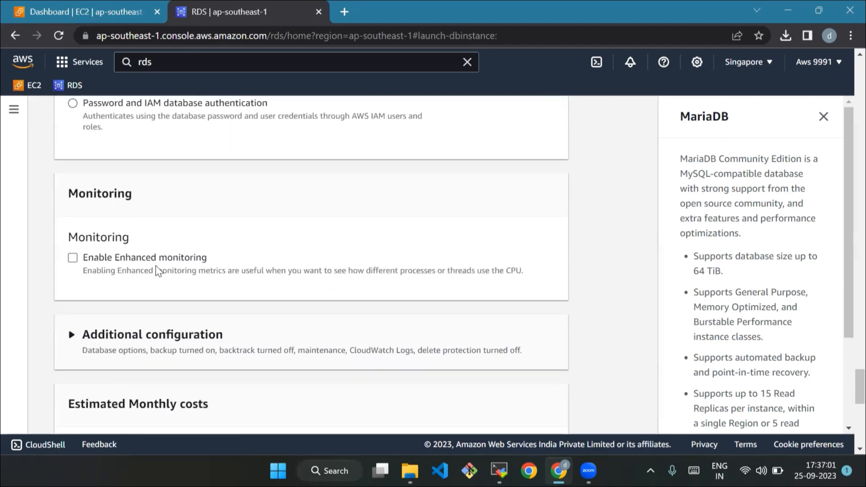
{"action": "mouse_move", "coordinate": [217, 234]}
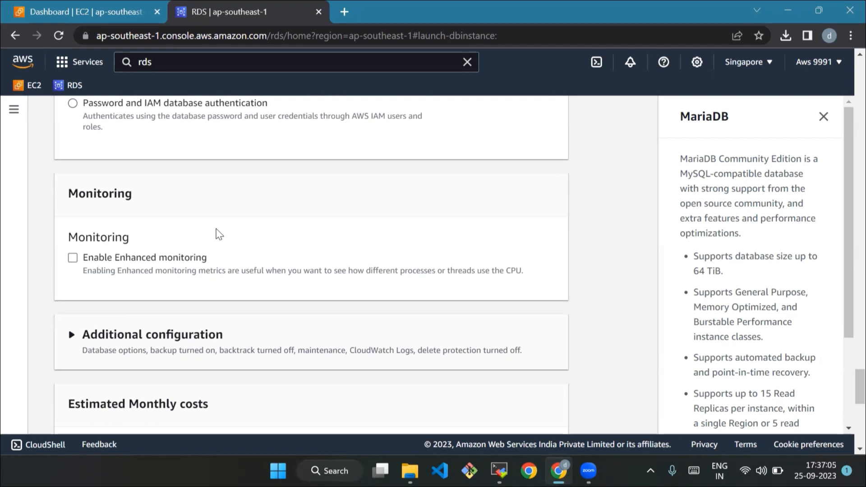
{"action": "mouse_move", "coordinate": [209, 237]}
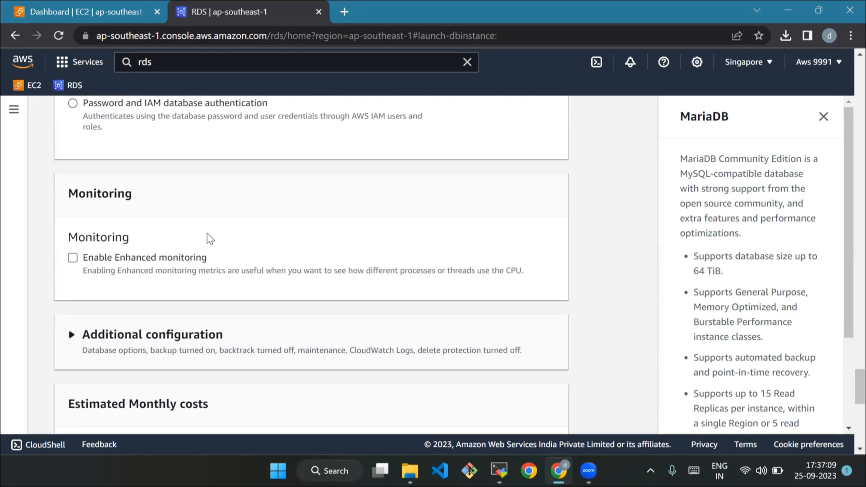
{"action": "scroll", "scroll_direction": "down", "scroll_amount": 3}
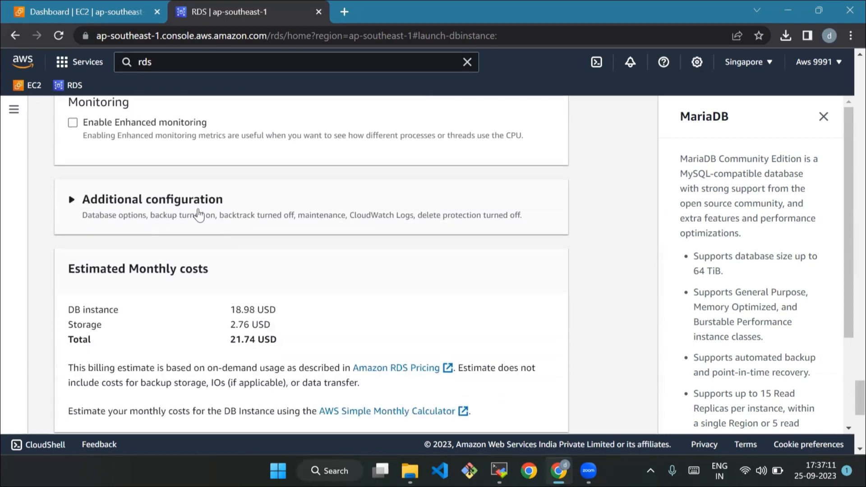
{"action": "mouse_move", "coordinate": [222, 220]}
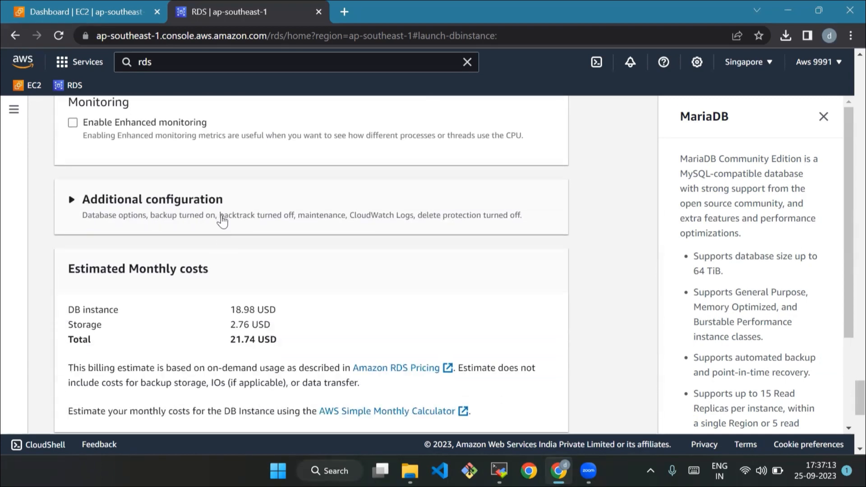
{"action": "scroll", "scroll_direction": "down", "scroll_amount": 3}
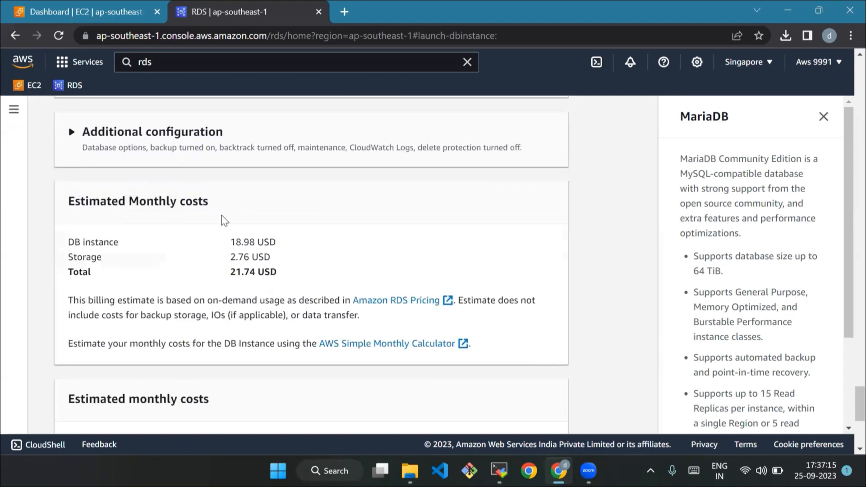
{"action": "scroll", "scroll_direction": "down", "scroll_amount": 3}
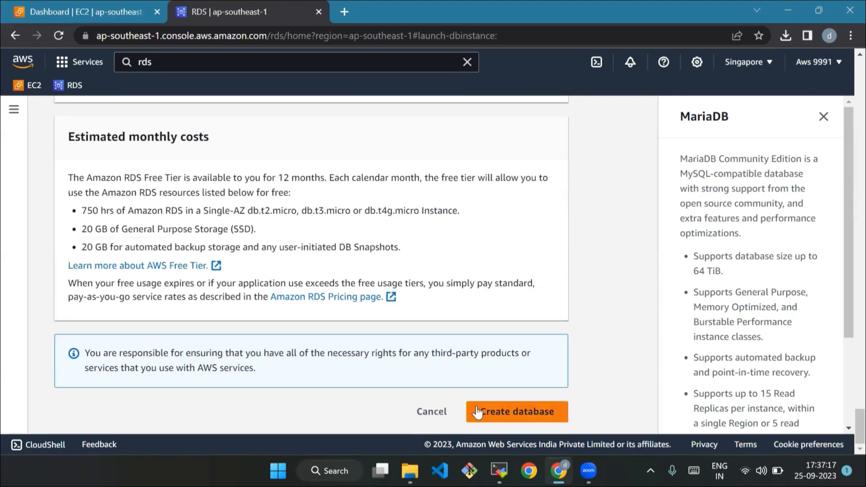
{"action": "left_click", "coordinate": [515, 412]}
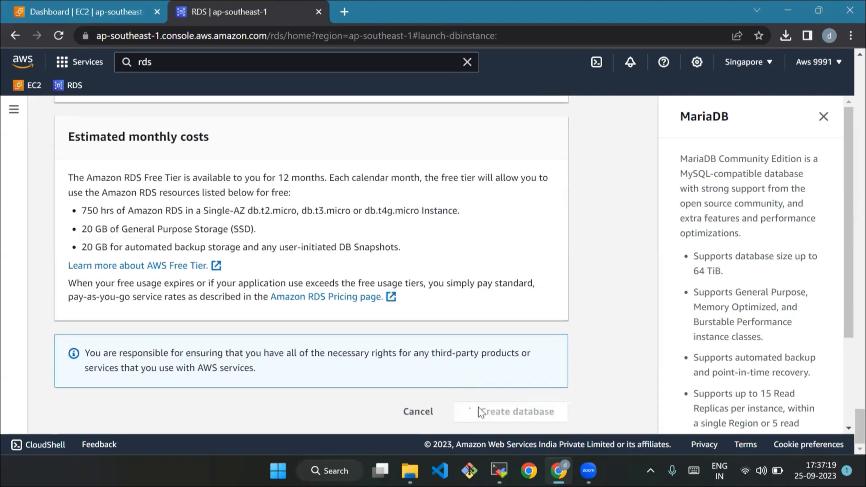
Step: Confirm creation, dismiss the notice, and refresh the Databases list to watch demo-db's Creating status
{"action": "left_click", "coordinate": [509, 412]}
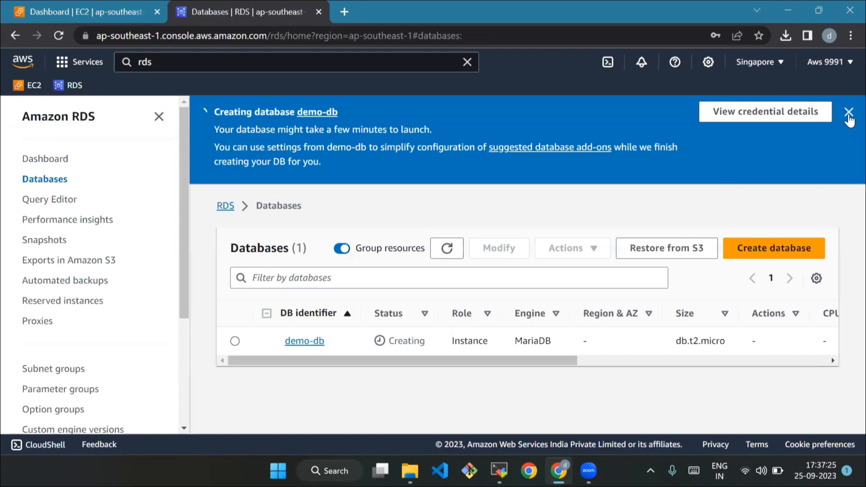
{"action": "left_click", "coordinate": [850, 112]}
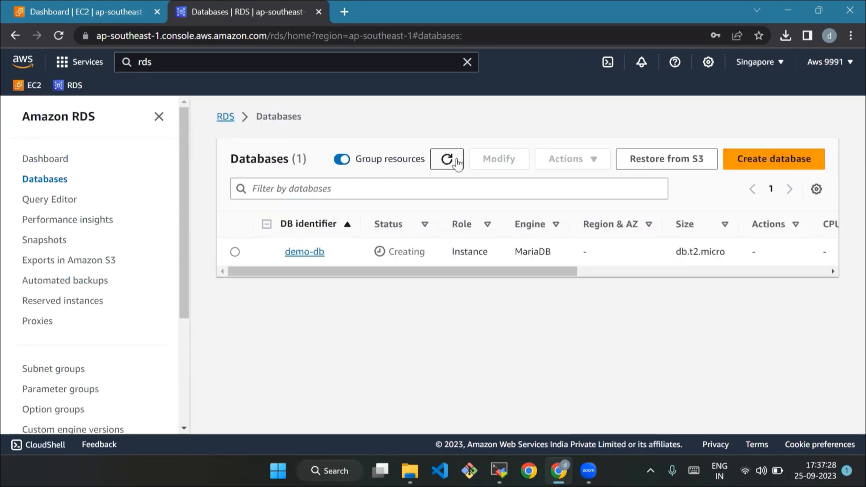
{"action": "mouse_move", "coordinate": [447, 159]}
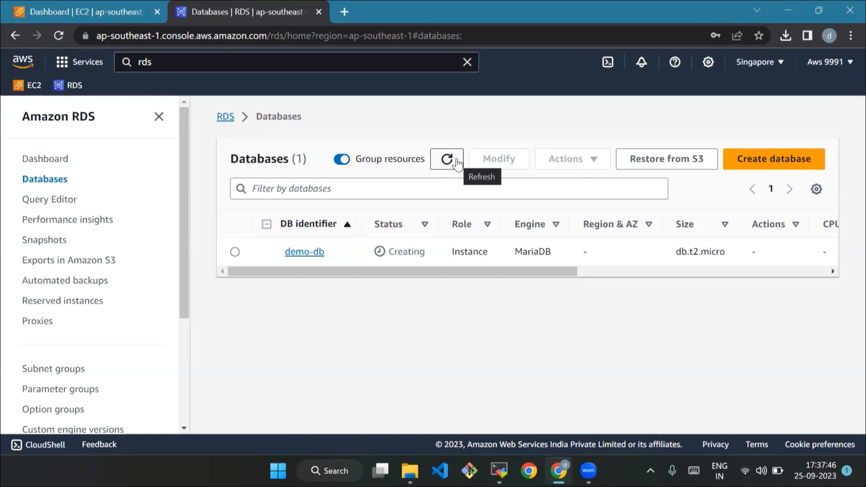
{"action": "left_click", "coordinate": [447, 158]}
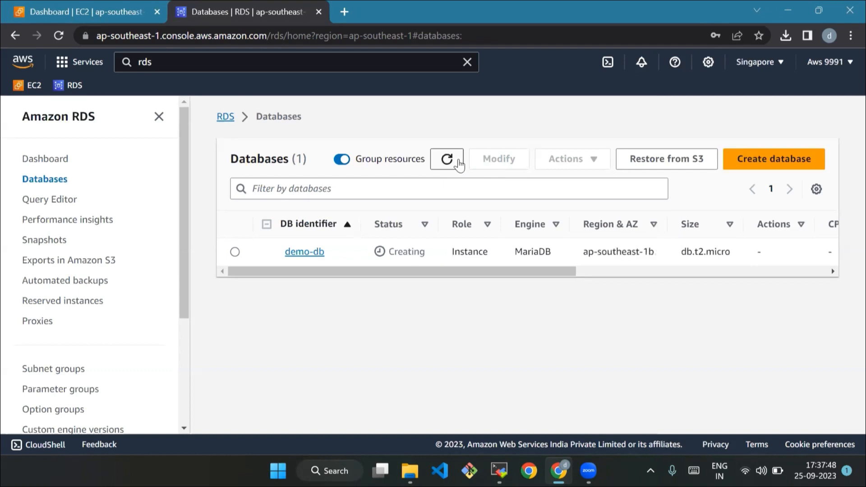
{"action": "mouse_move", "coordinate": [446, 159]}
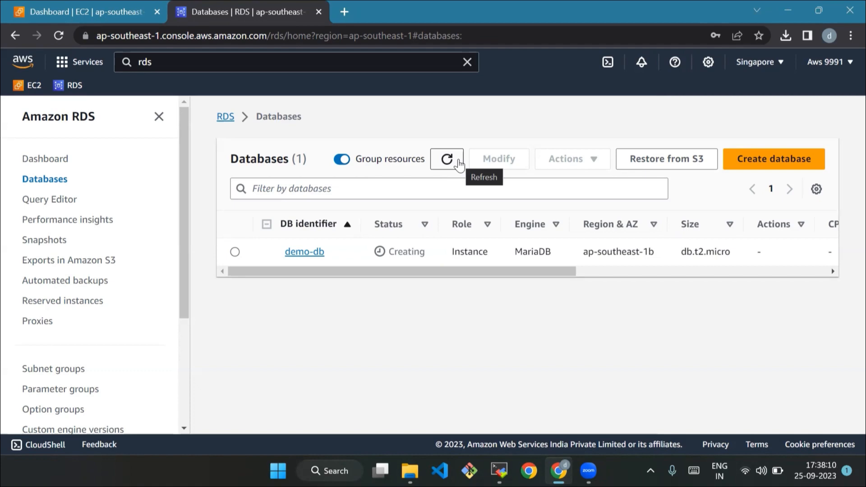
{"action": "left_click", "coordinate": [447, 159]}
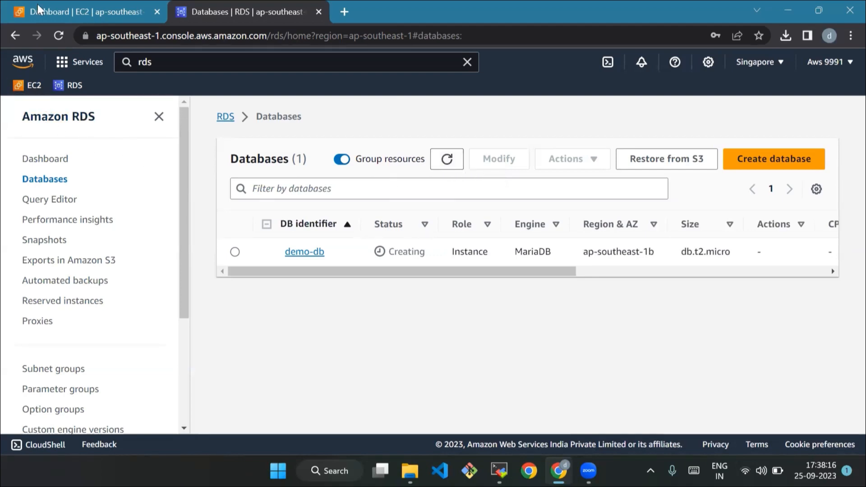
Step: Go to the EC2 Instances page and launch a new instance form
{"action": "left_click", "coordinate": [83, 10]}
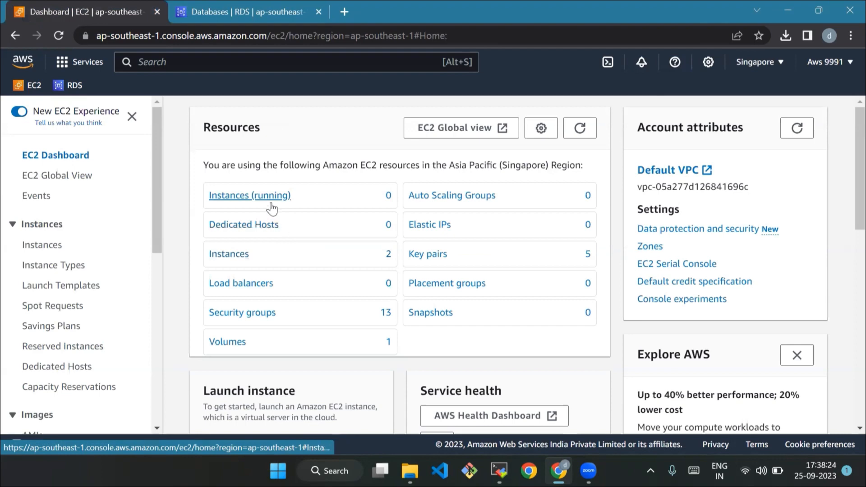
{"action": "left_click", "coordinate": [249, 195]}
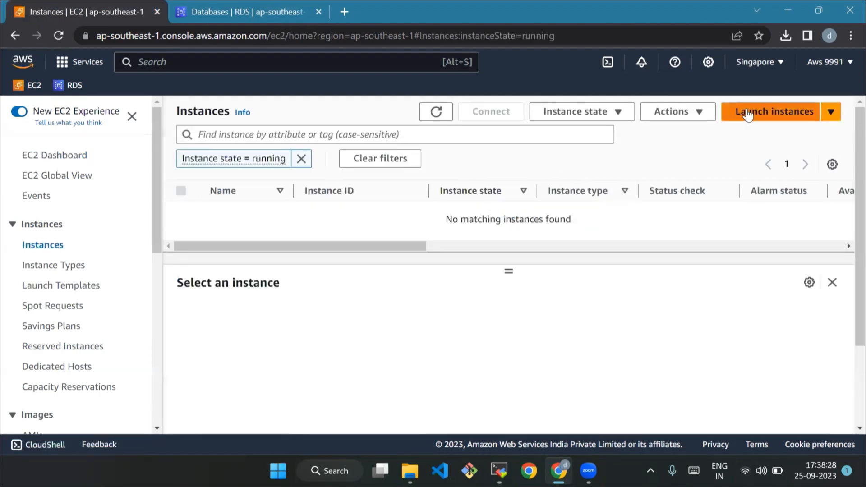
{"action": "left_click", "coordinate": [774, 112]}
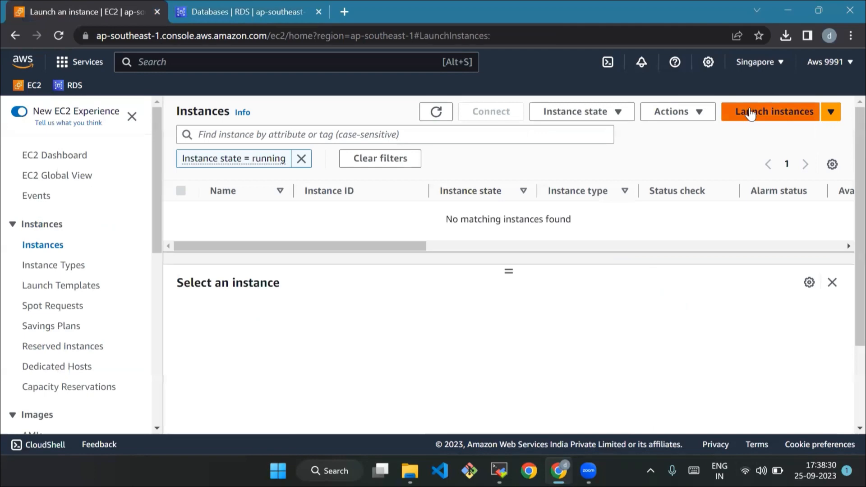
{"action": "left_click", "coordinate": [773, 112]}
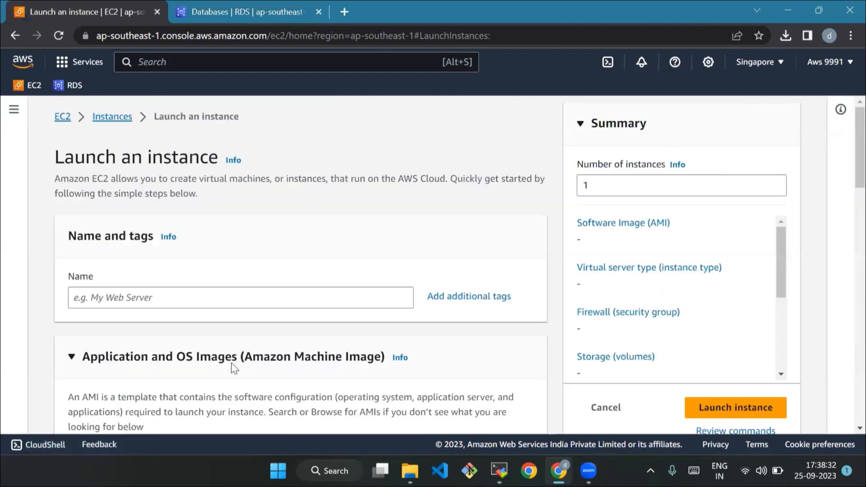
Step: Name the instance 'demo-d…' and keep the Ubuntu Server 22.04 LTS image
{"action": "left_click", "coordinate": [240, 297]}
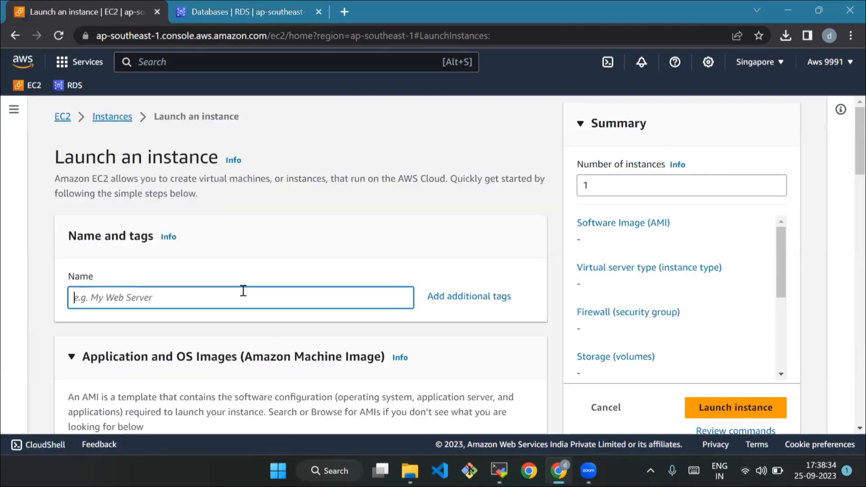
{"action": "type", "text": "demo-d"}
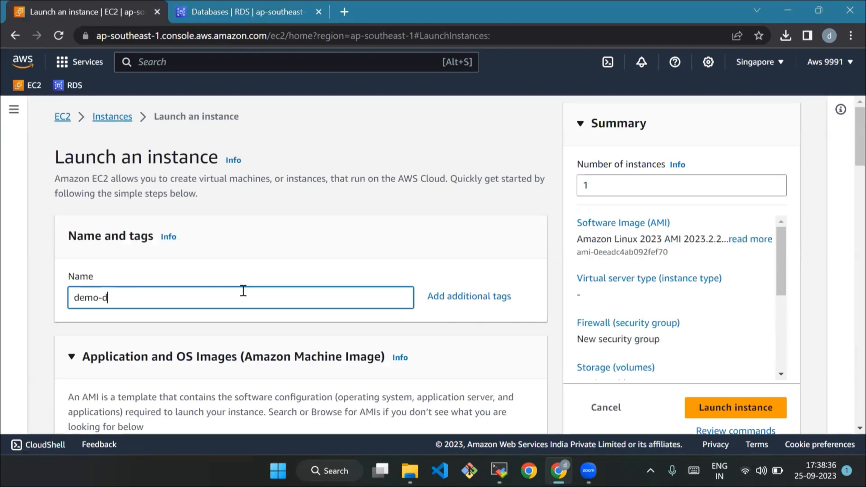
{"action": "scroll", "scroll_direction": "down", "scroll_amount": 3}
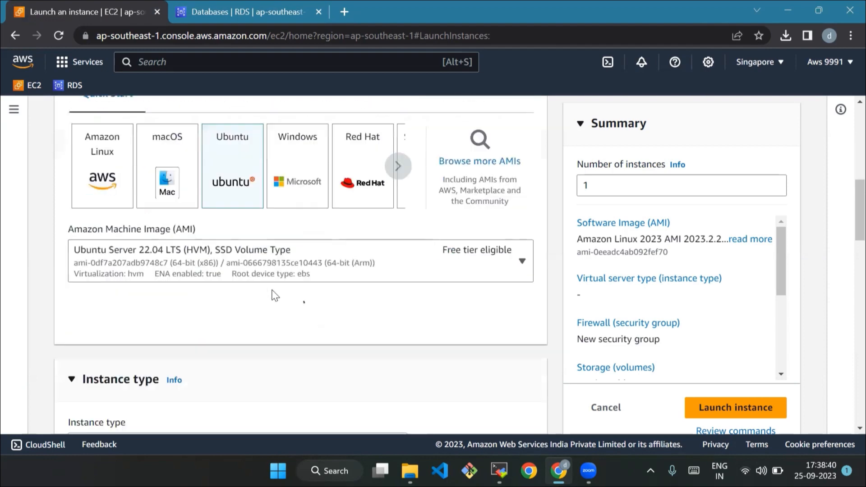
{"action": "scroll", "scroll_direction": "down", "scroll_amount": 3}
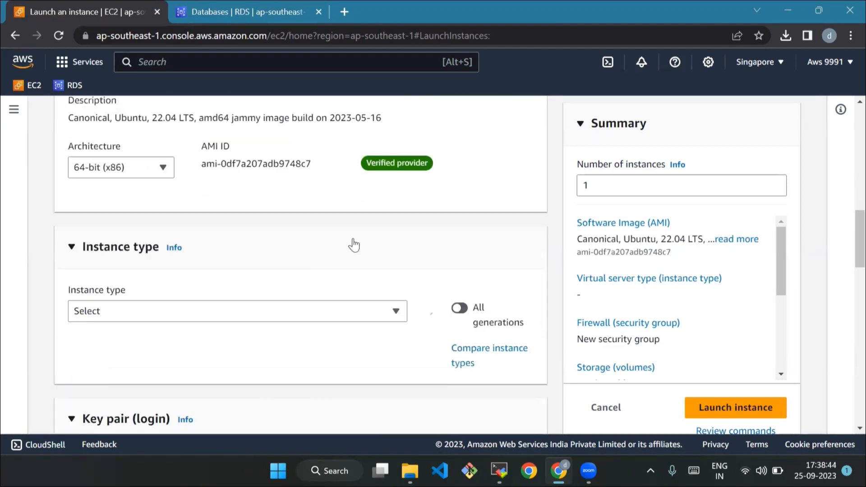
Step: Choose the t2.micro instance type and a key pair for login
{"action": "left_click", "coordinate": [238, 312]}
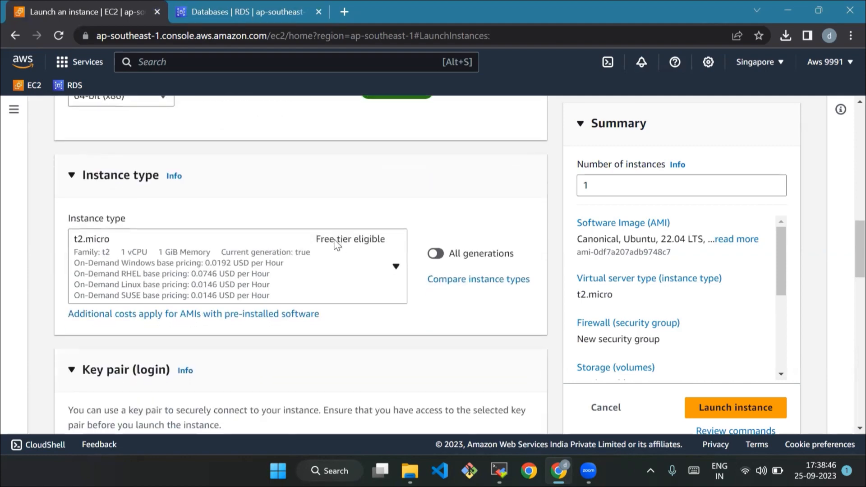
{"action": "scroll", "scroll_direction": "down", "scroll_amount": 3}
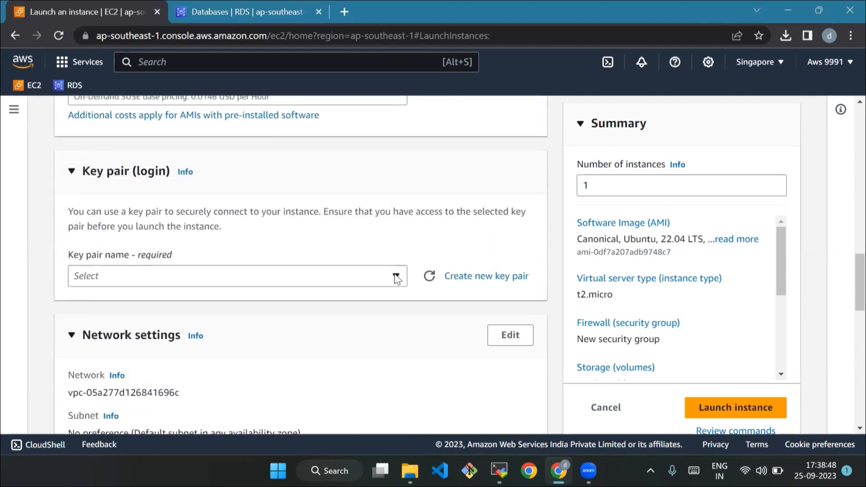
{"action": "left_click", "coordinate": [237, 276]}
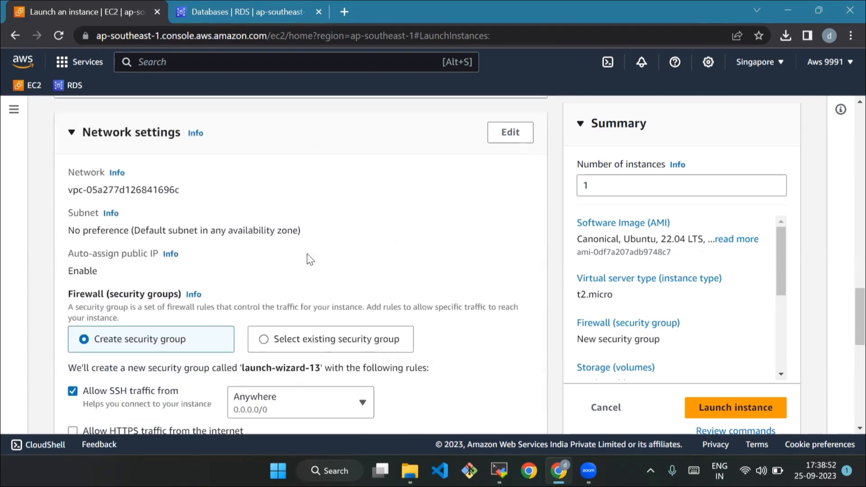
Step: Launch the configured Ubuntu t2.micro instance
{"action": "scroll", "scroll_direction": "down", "scroll_amount": 3}
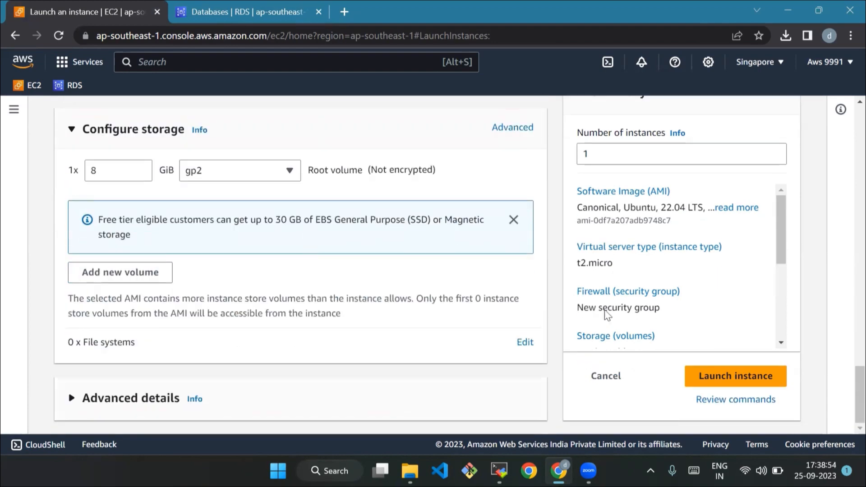
{"action": "left_click", "coordinate": [734, 376]}
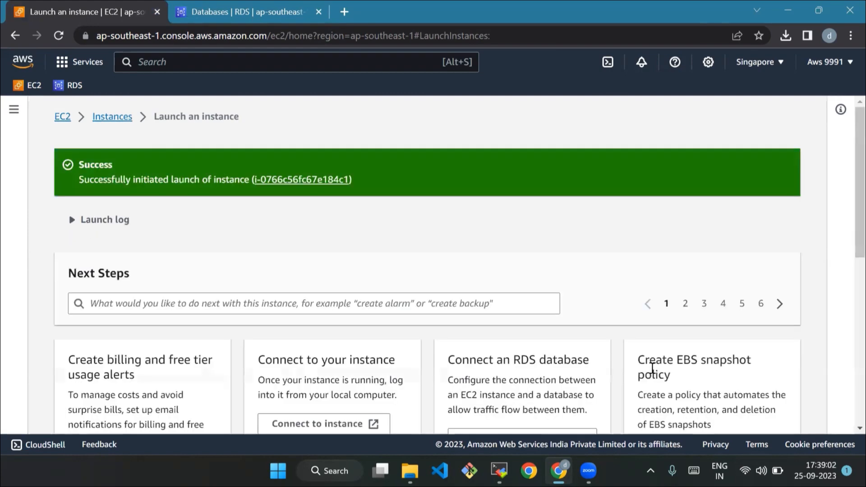
{"action": "mouse_move", "coordinate": [177, 117]}
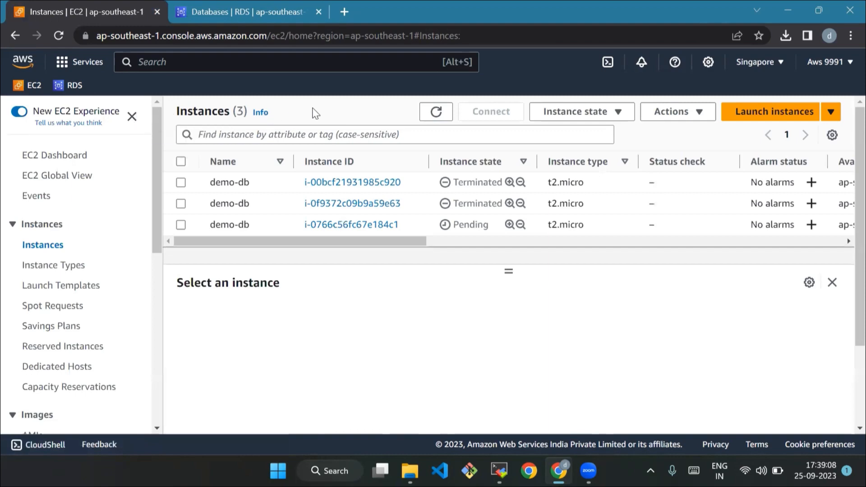
Step: Refresh the instances list until demo-db shows Running with 2/2 checks passed
{"action": "left_click", "coordinate": [435, 112]}
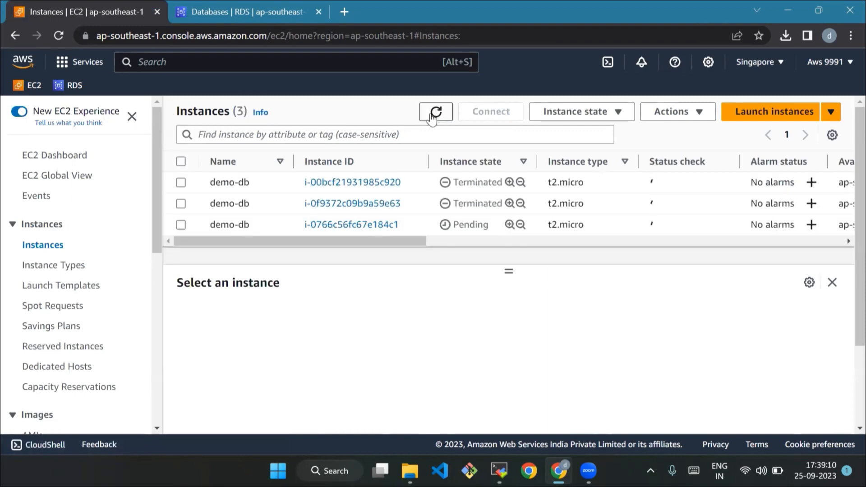
{"action": "left_click", "coordinate": [436, 111]}
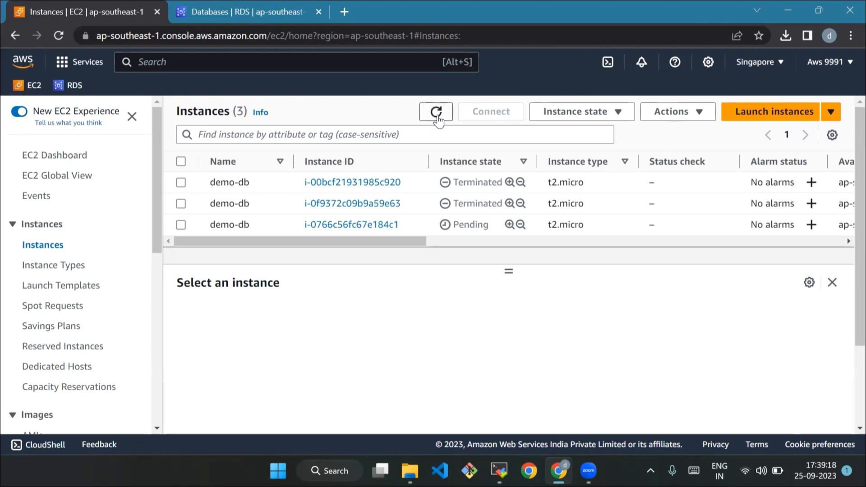
{"action": "left_click", "coordinate": [436, 112]}
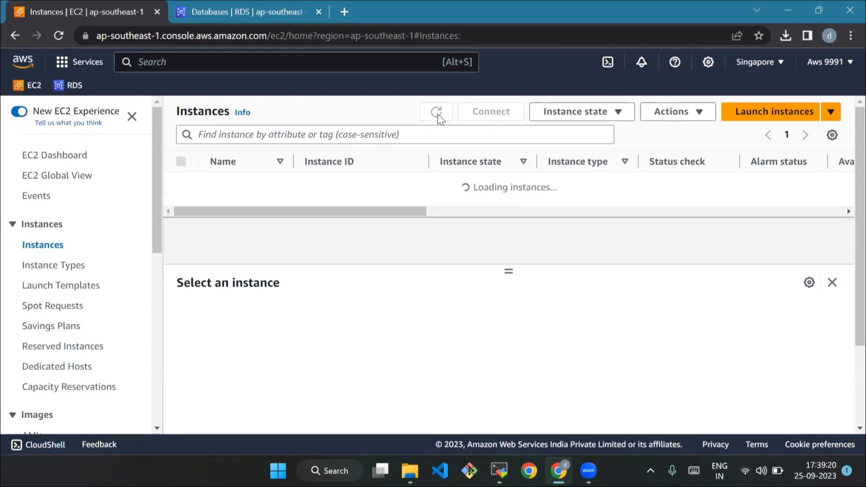
{"action": "left_click", "coordinate": [436, 112]}
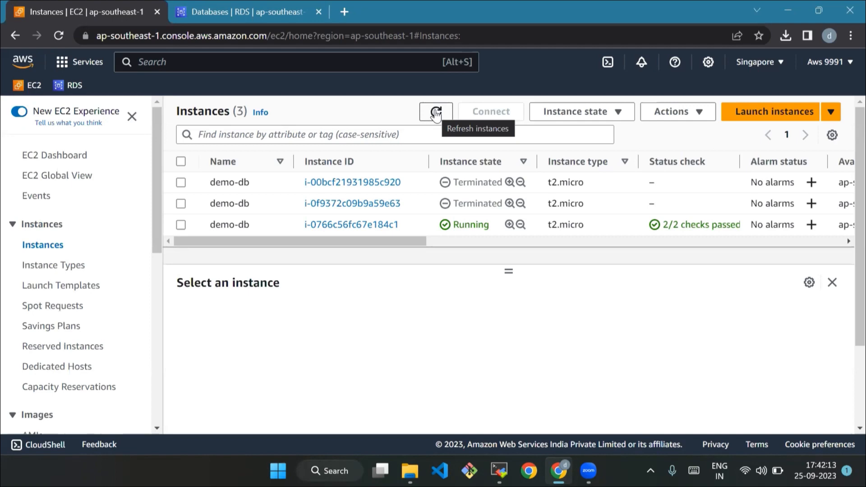
{"action": "mouse_move", "coordinate": [350, 225]}
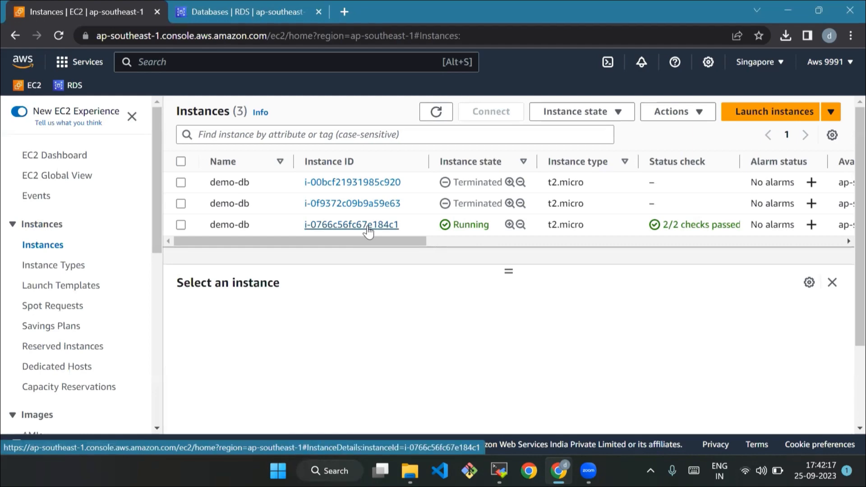
Step: Copy the instance's public IPv4 address 13.212.234.75 and bring MobaXterm to the front
{"action": "left_click", "coordinate": [351, 224]}
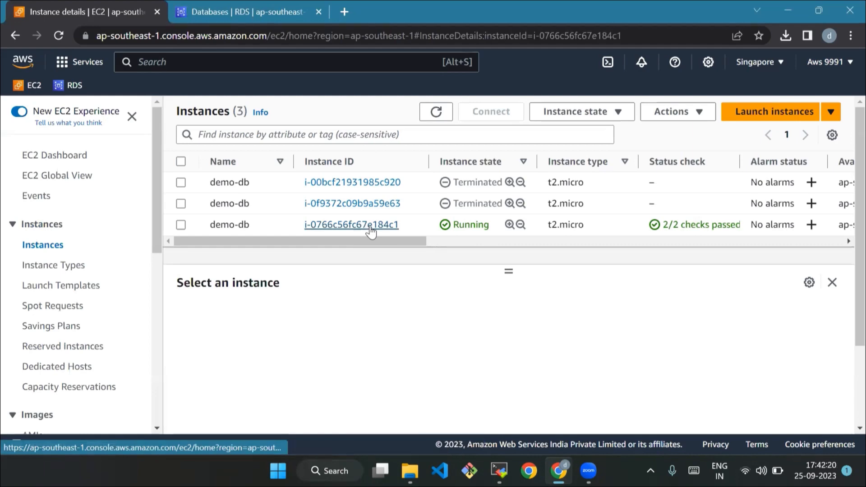
{"action": "left_click", "coordinate": [351, 225]}
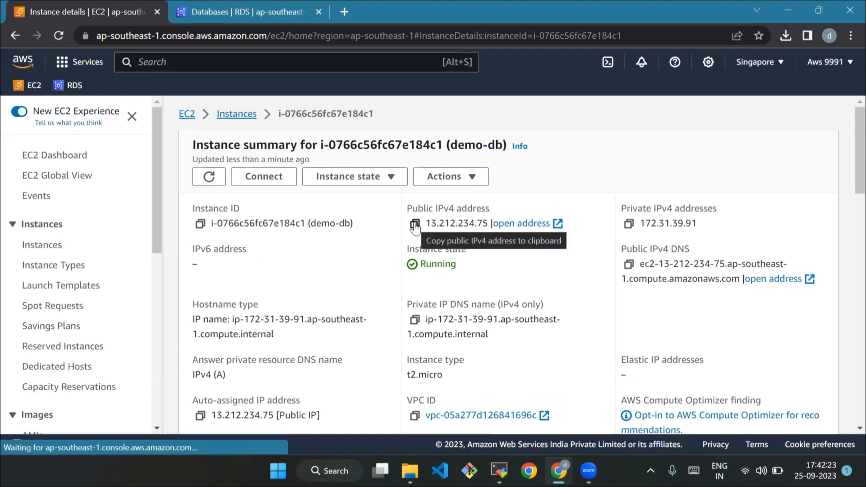
{"action": "left_click", "coordinate": [415, 223]}
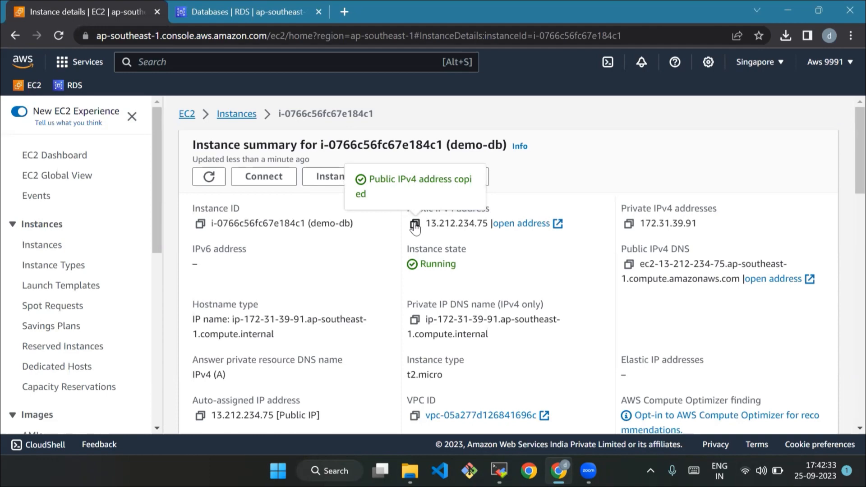
{"action": "left_click", "coordinate": [498, 471]}
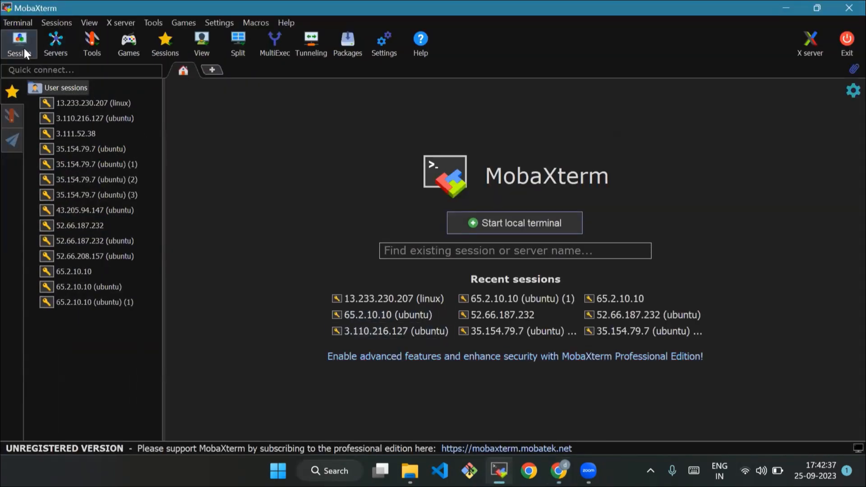
Step: Create an SSH session to host 13.212.234.75 with username ubuntu
{"action": "left_click", "coordinate": [18, 45]}
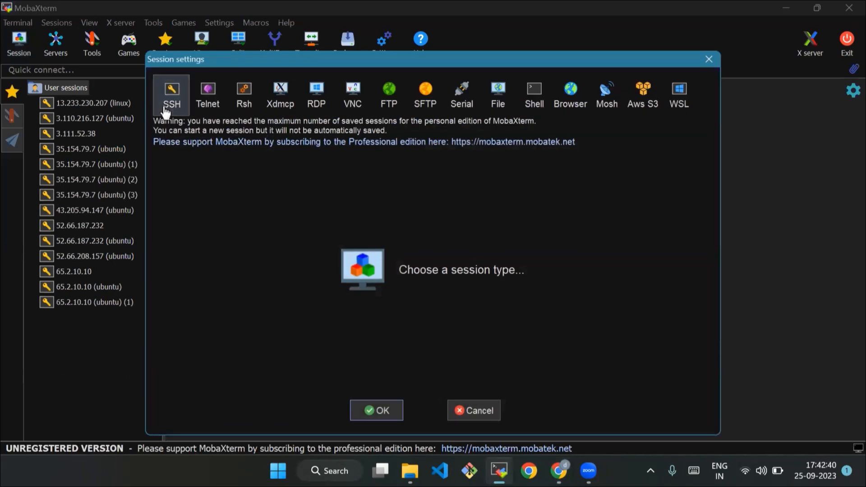
{"action": "left_click", "coordinate": [171, 91]}
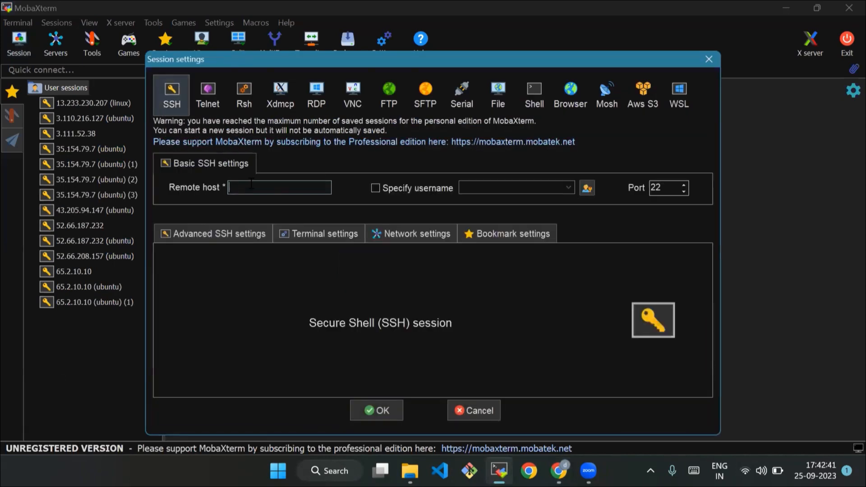
{"action": "type", "text": "13.212.234.75"}
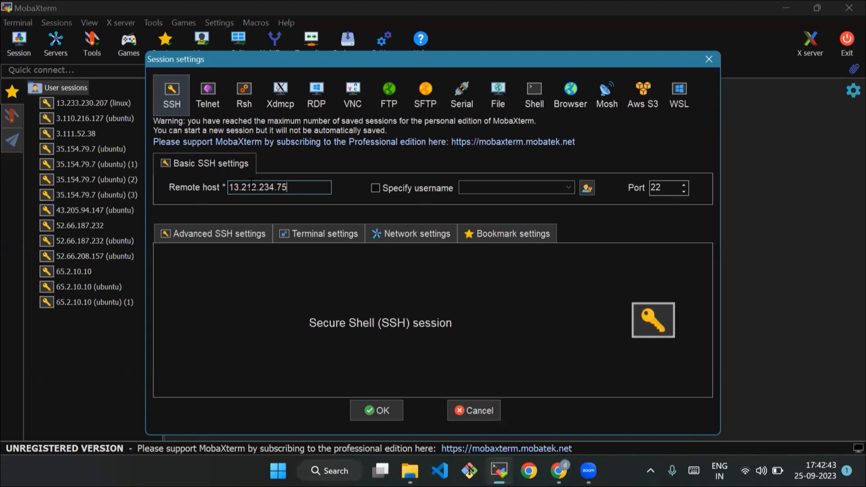
{"action": "left_click", "coordinate": [376, 188]}
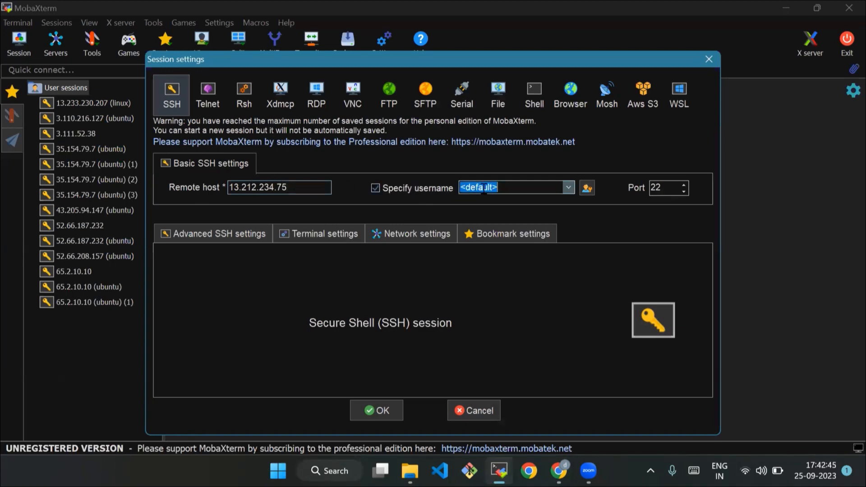
{"action": "type", "text": "ubuntu"}
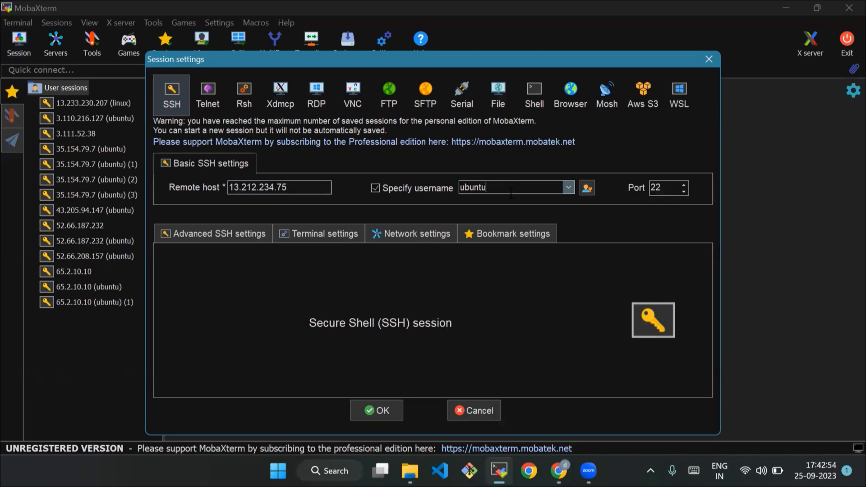
Step: Use the private key file for authentication and start the SSH connection
{"action": "left_click", "coordinate": [218, 233]}
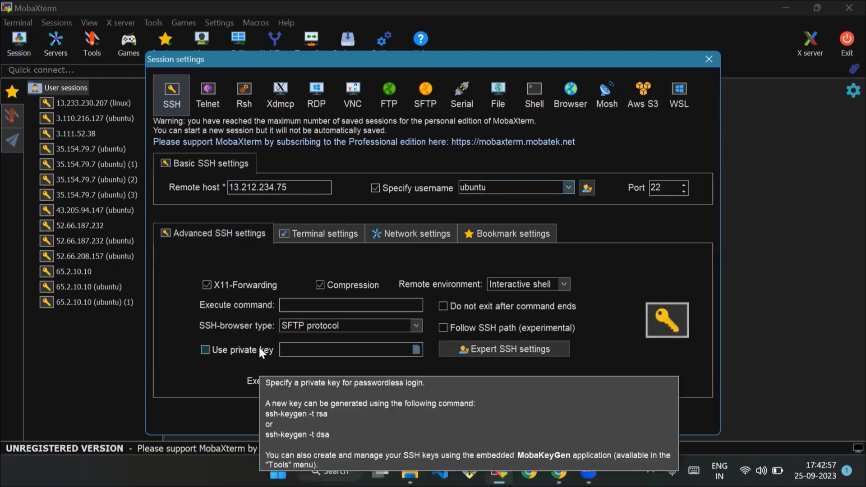
{"action": "left_click", "coordinate": [205, 349]}
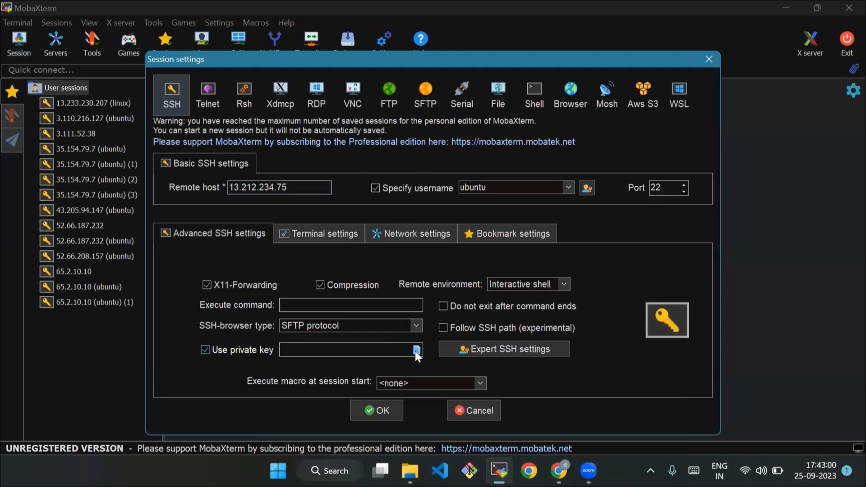
{"action": "left_click", "coordinate": [416, 350]}
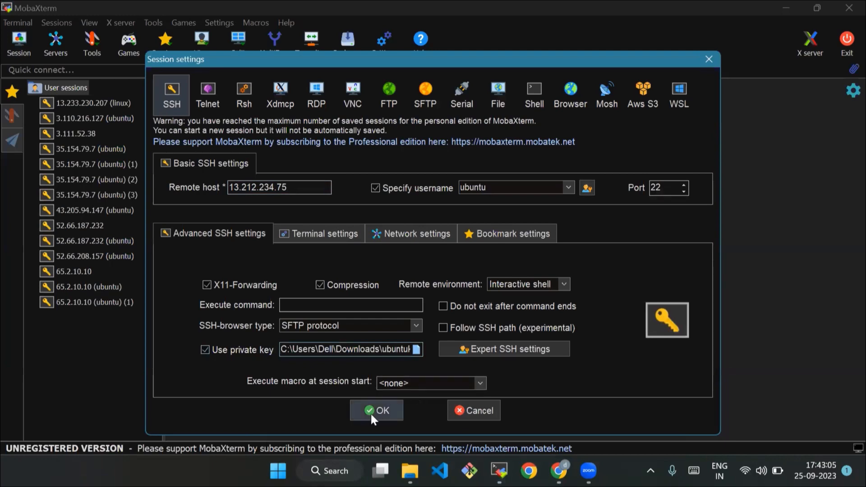
{"action": "left_click", "coordinate": [378, 411]}
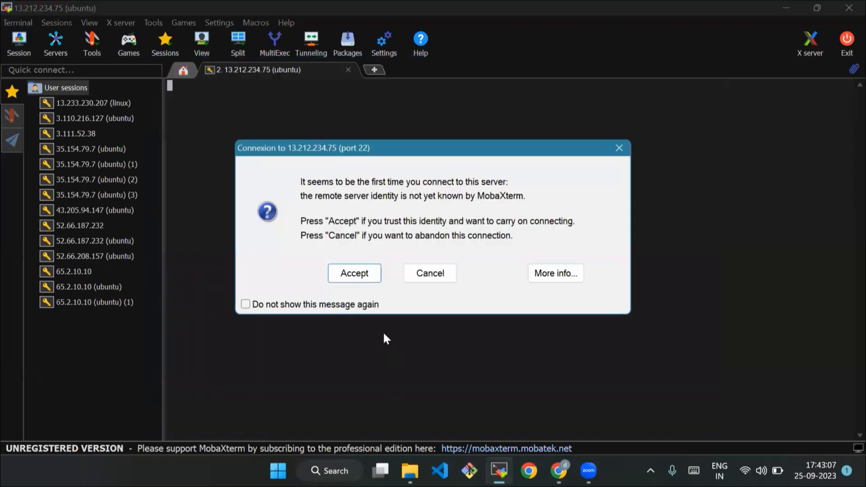
Step: Accept the server's host key and run sudo apt update to refresh package lists
{"action": "left_click", "coordinate": [353, 272]}
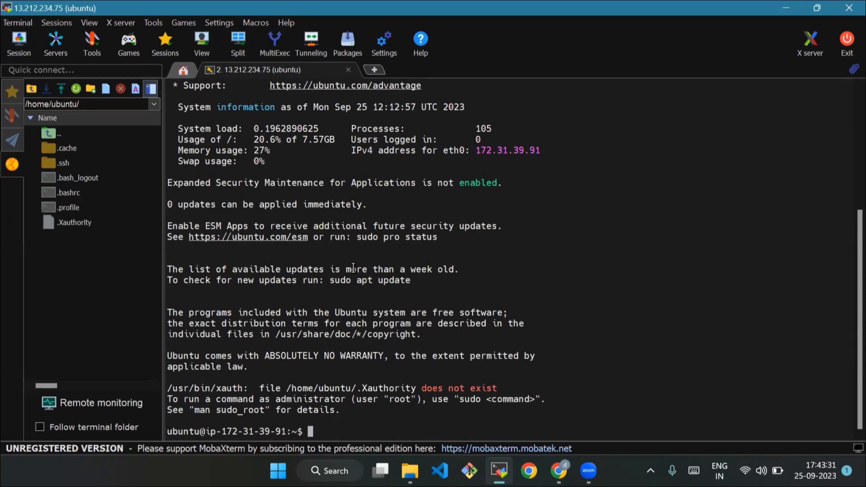
{"action": "type", "text": "sudo"}
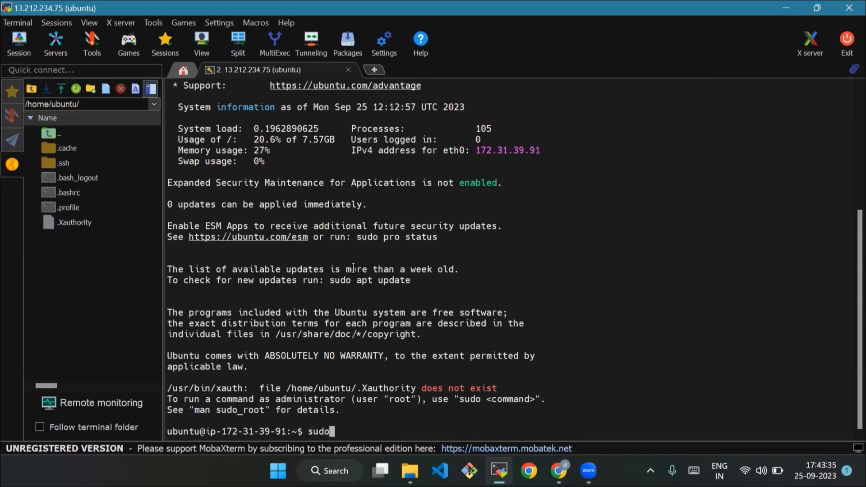
{"action": "type", "text": "apt u"}
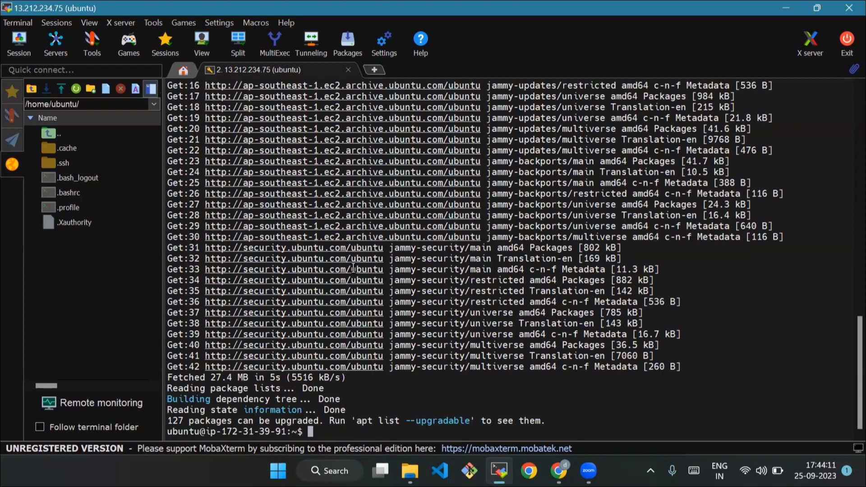
Step: Run sudo apt-get install mariadb-client and confirm with Y to install it and dependencies
{"action": "type", "text": "sudo ap"}
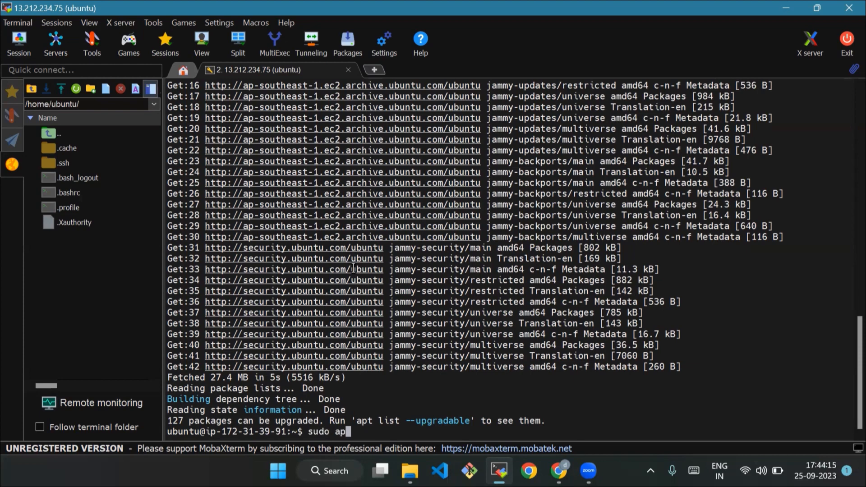
{"action": "type", "text": "t-get in"}
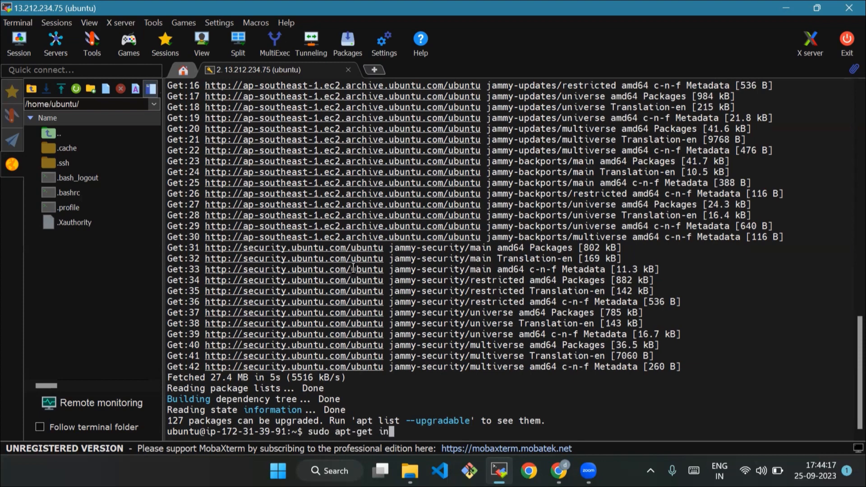
{"action": "type", "text": "stall"}
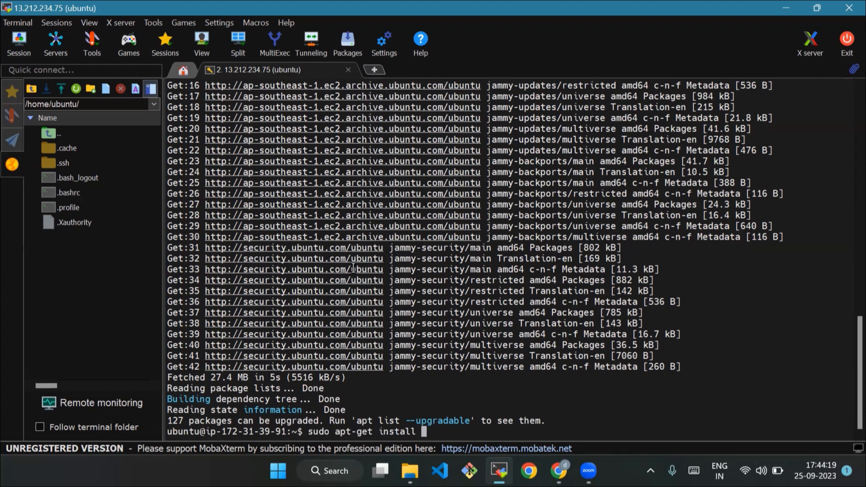
{"action": "type", "text": "maria"}
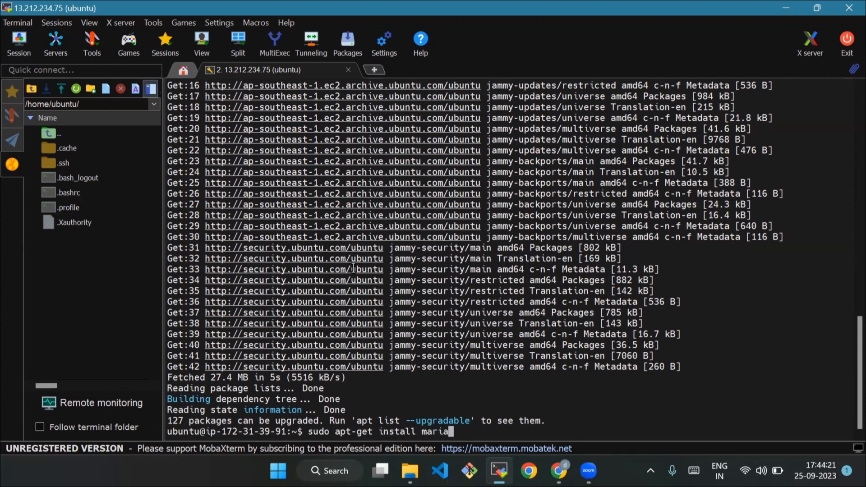
{"action": "type", "text": "b"}
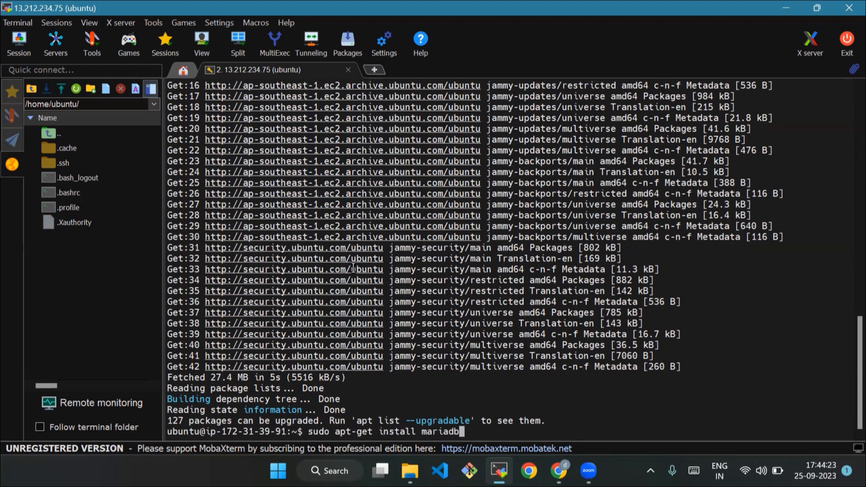
{"action": "type", "text": "-"}
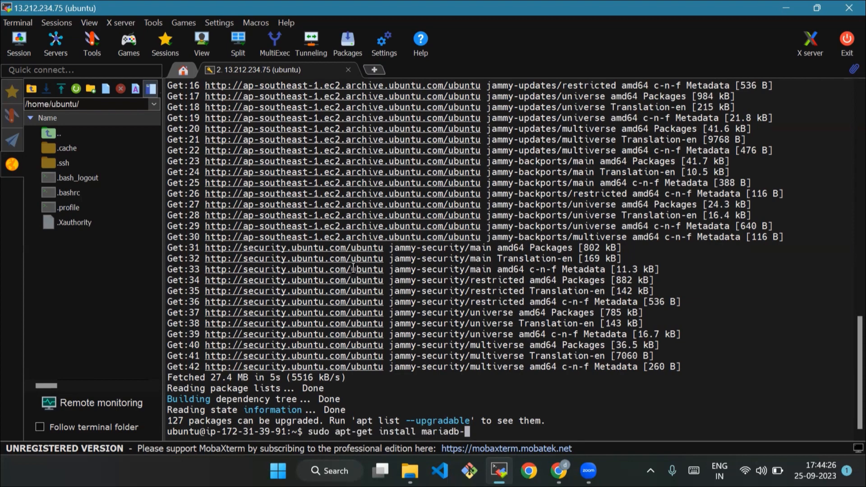
{"action": "type", "text": "client"}
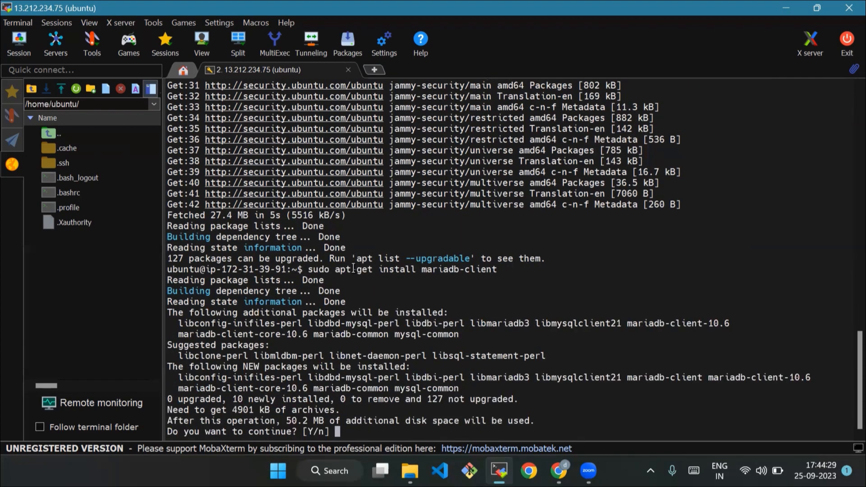
{"action": "type", "text": "Y"}
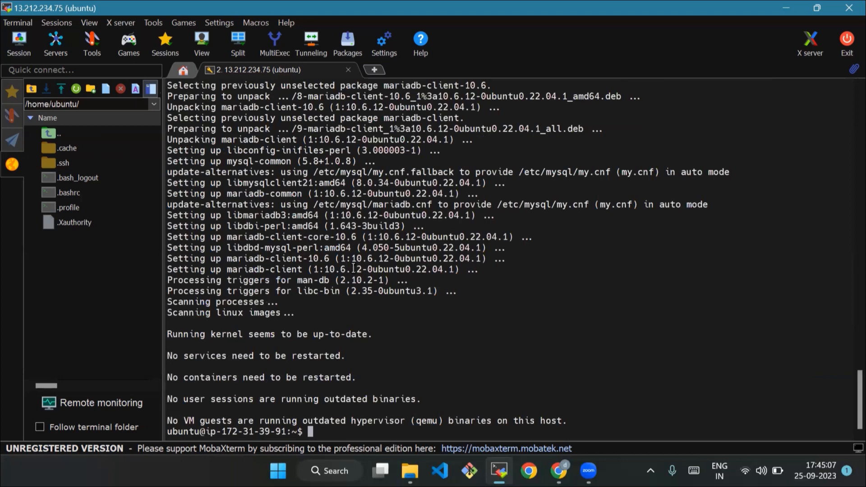
{"action": "mouse_move", "coordinate": [544, 431]}
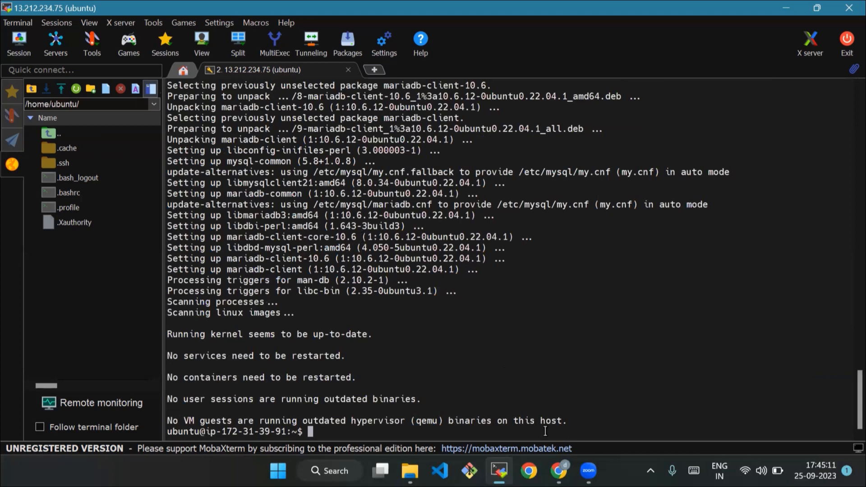
{"action": "mouse_move", "coordinate": [599, 273]}
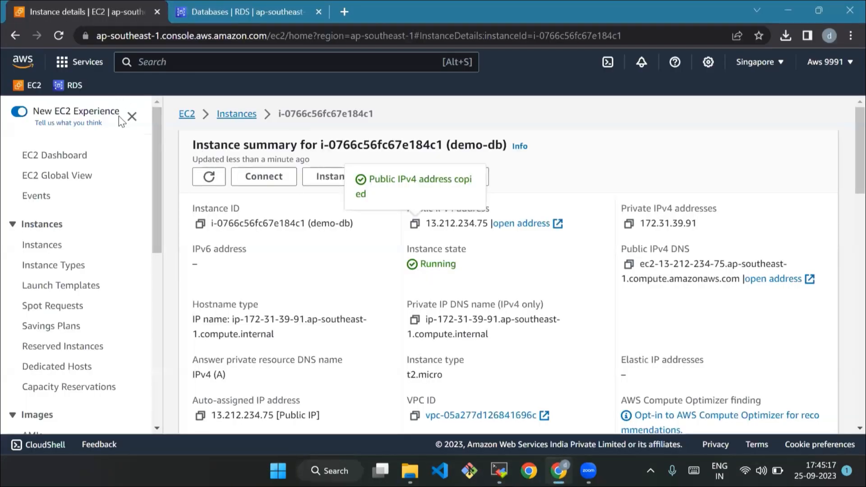
Step: Open demo-db's Connectivity & security details and select its endpoint address
{"action": "left_click", "coordinate": [248, 11]}
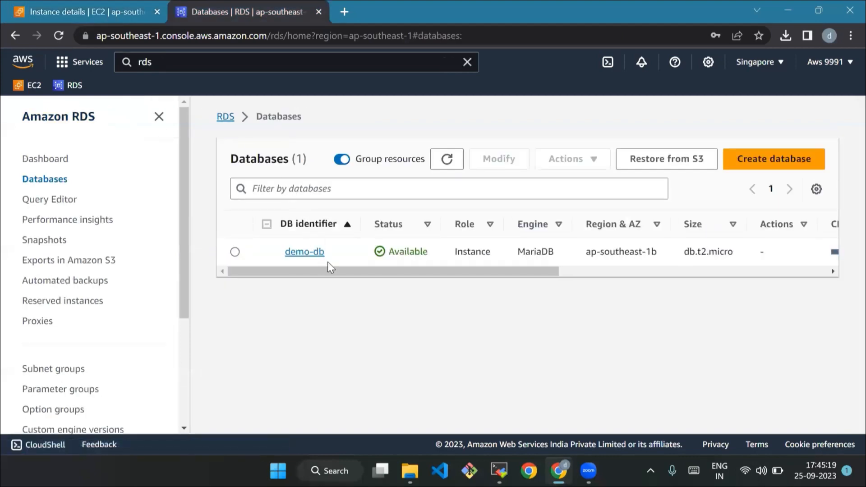
{"action": "left_click", "coordinate": [304, 252]}
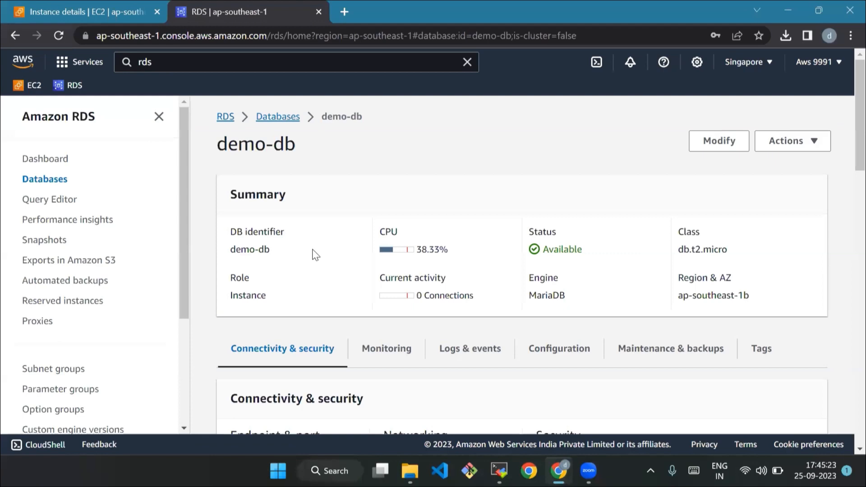
{"action": "scroll", "scroll_direction": "down", "scroll_amount": 3}
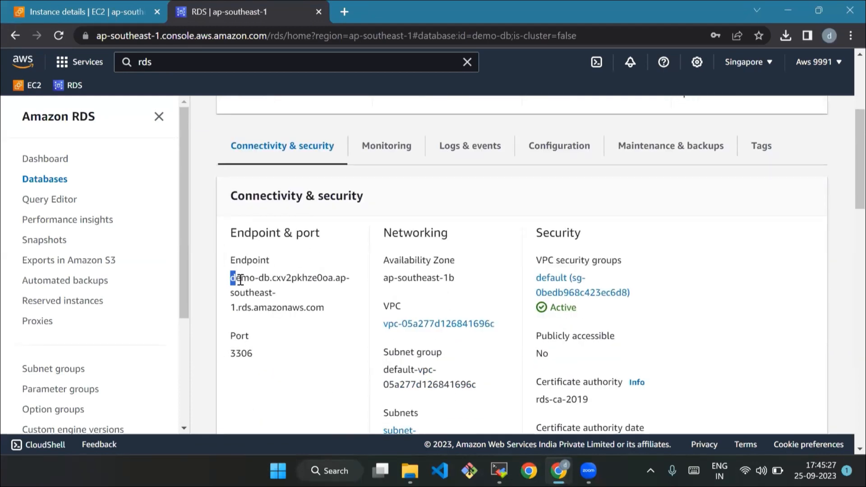
{"action": "left_click_drag", "start_coordinate": [233, 277], "coordinate": [318, 308]}
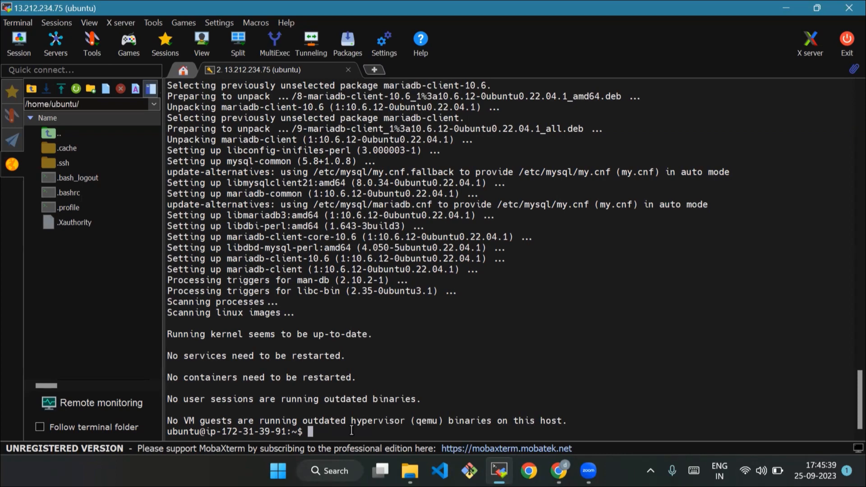
Step: Type mysql -h demo-db.cxv2pkhze0oa.ap-southeast-1.rds.amazonaws.com -P 3306 -u admin -p without running it
{"action": "type", "text": "mysql"}
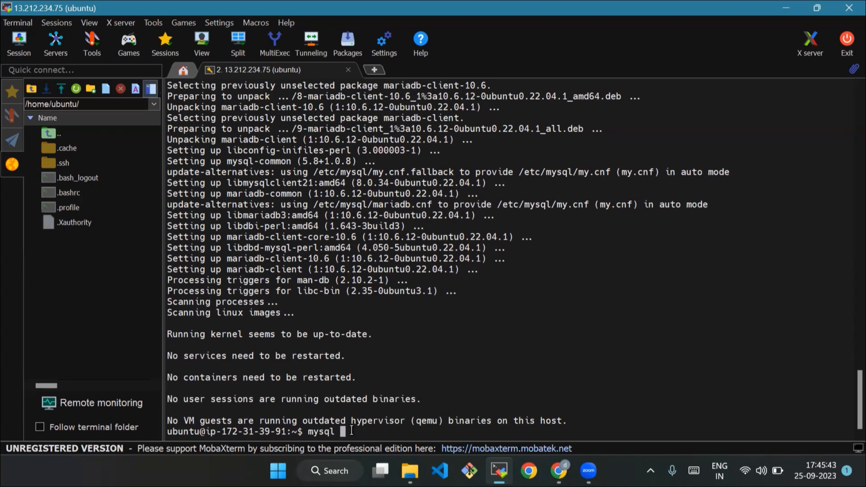
{"action": "type", "text": "-h"}
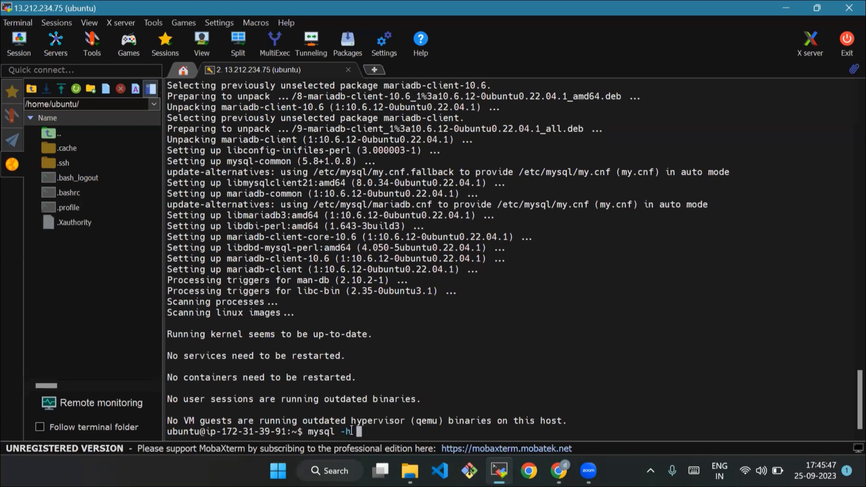
{"action": "type", "text": "demo-db.cxv2pkhze0oa.ap-southeast-1.rds.amazonaws.com"}
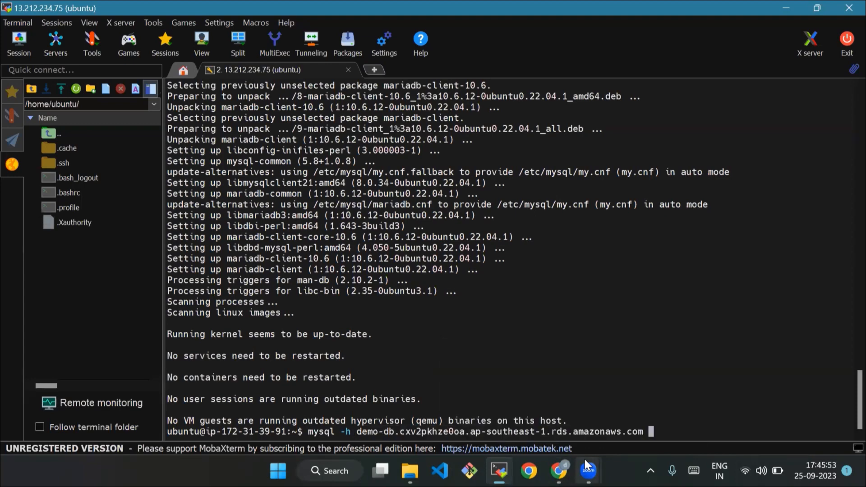
{"action": "type", "text": "-P"}
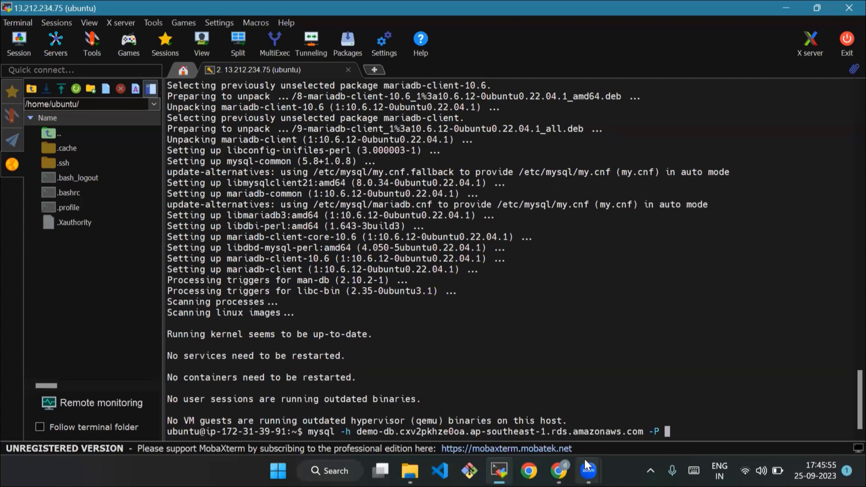
{"action": "type", "text": "3306"}
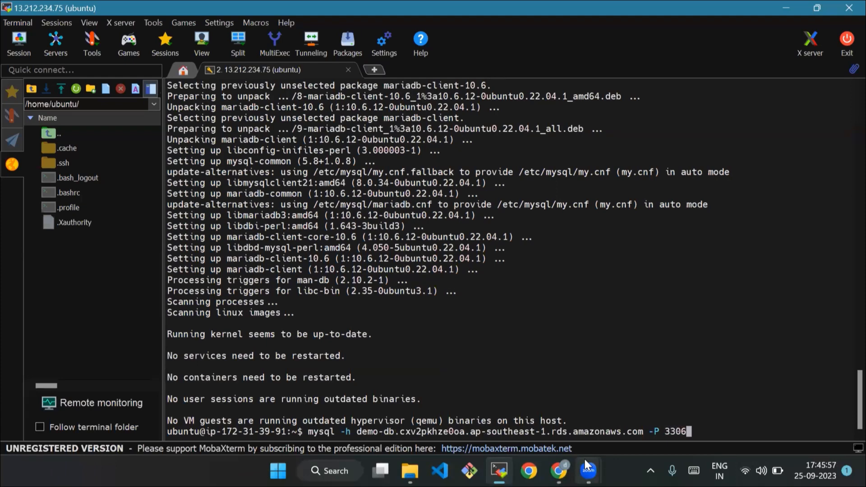
{"action": "type", "text": "-"}
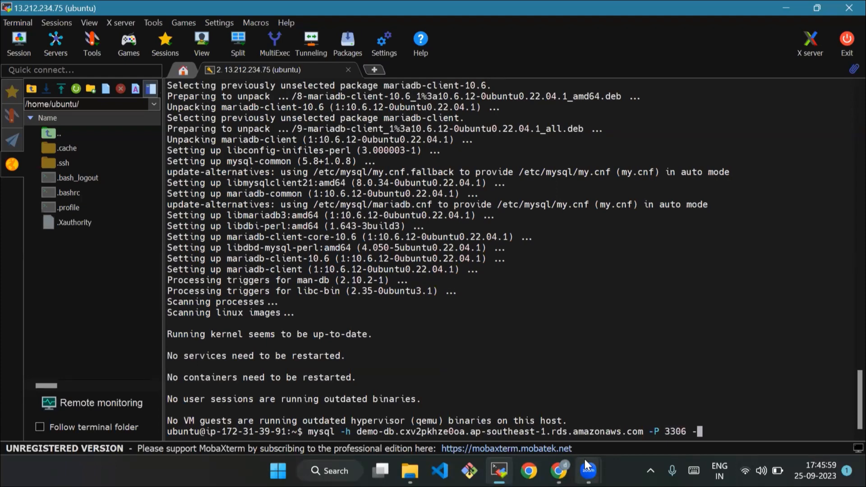
{"action": "type", "text": "-u admin"}
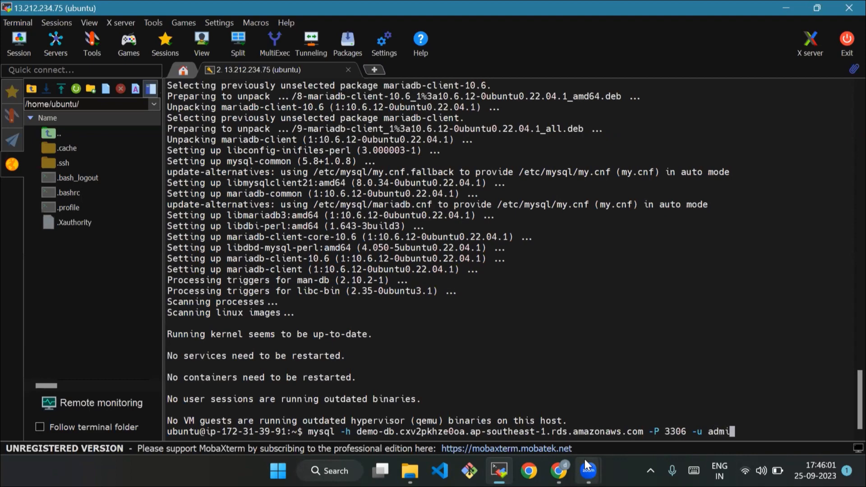
{"action": "type", "text": "n"}
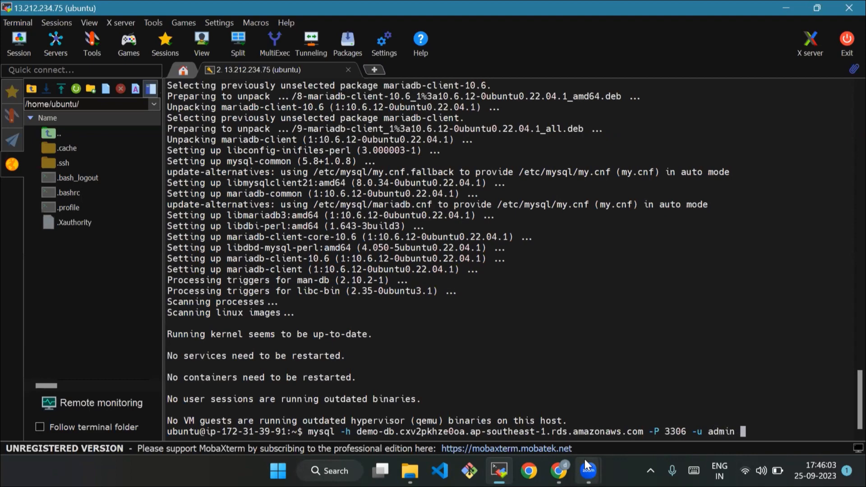
{"action": "type", "text": "-p"}
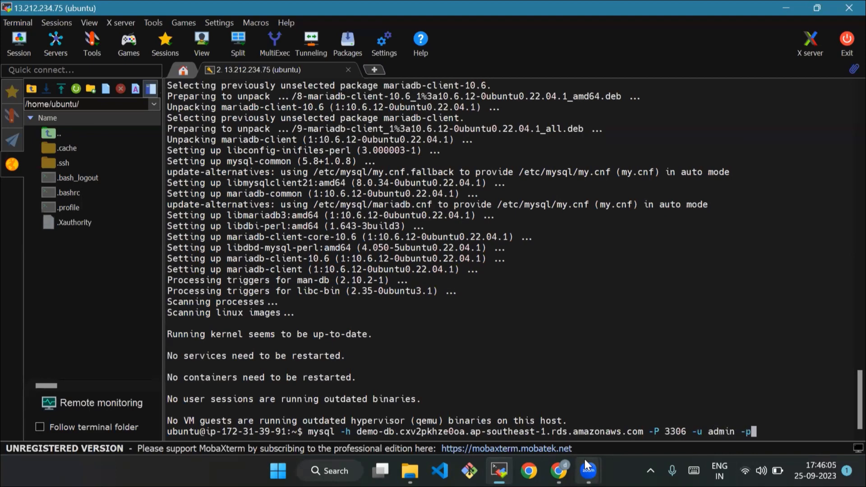